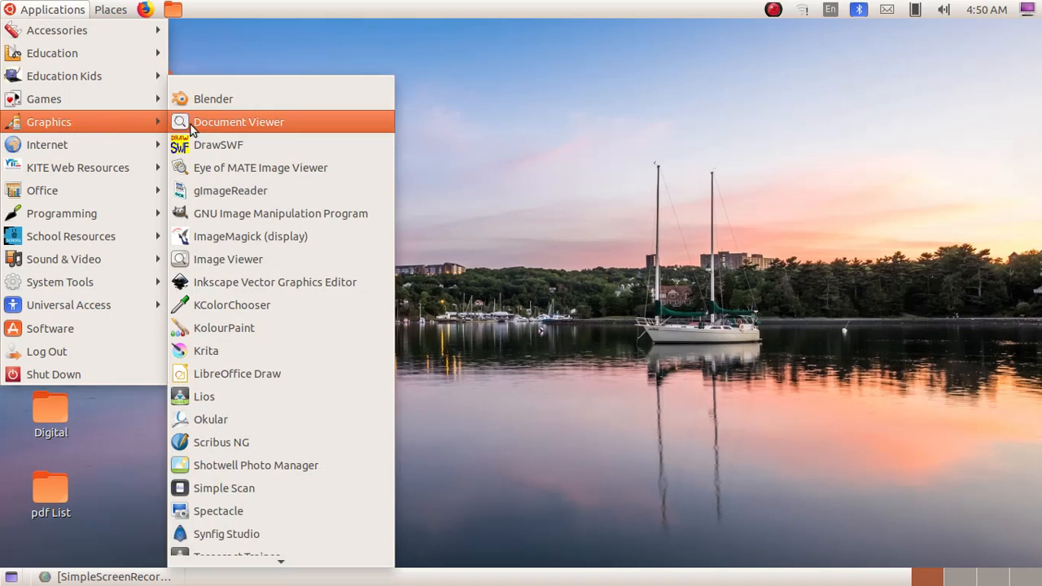
{"action": "mouse_move", "coordinate": [252, 542]}
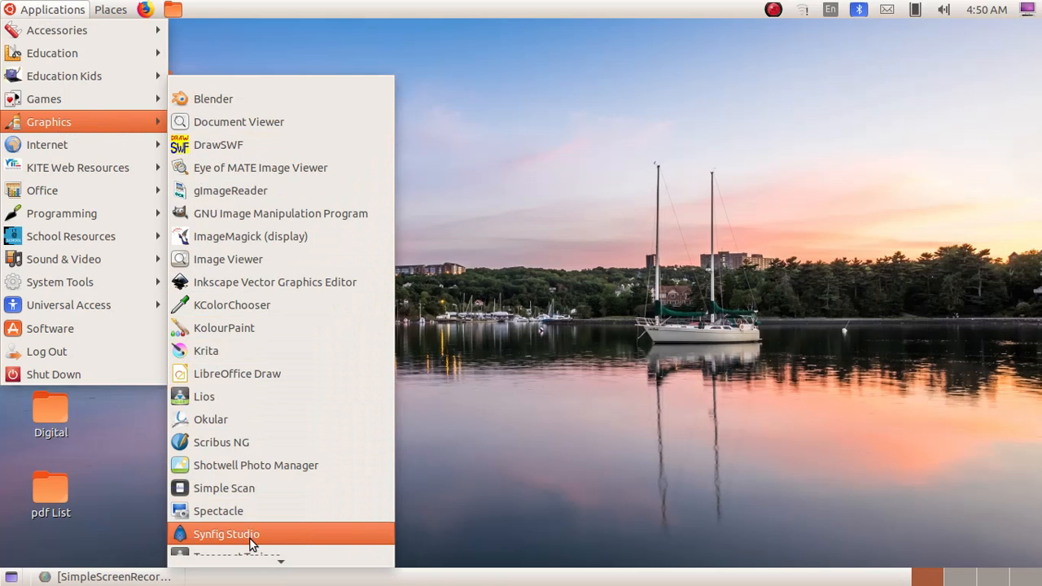
Step: Launch Synfig Studio from the MATE Graphics menu
{"action": "left_click", "coordinate": [226, 533]}
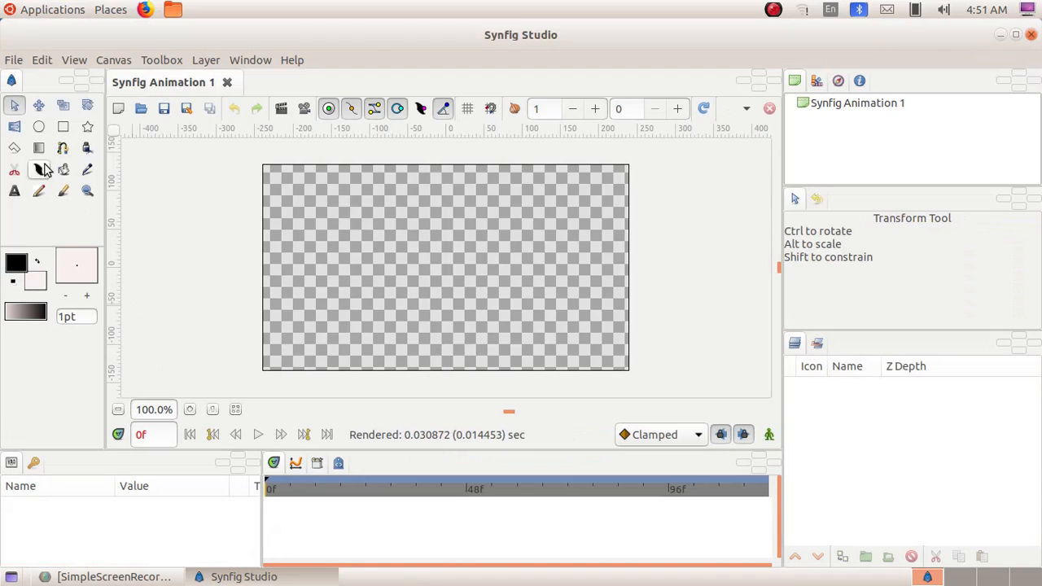
{"action": "mouse_move", "coordinate": [181, 140]}
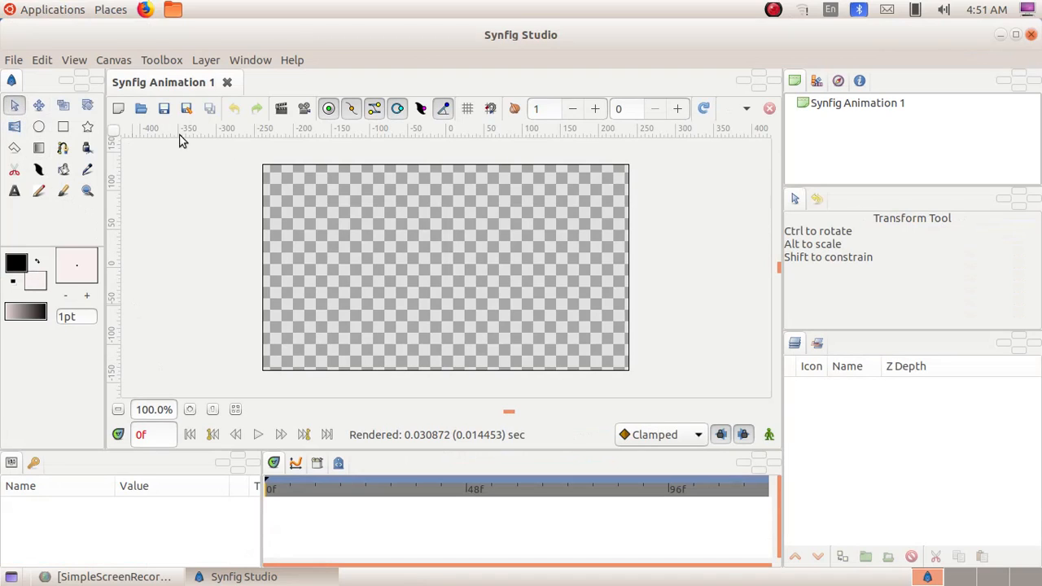
{"action": "mouse_move", "coordinate": [45, 114]}
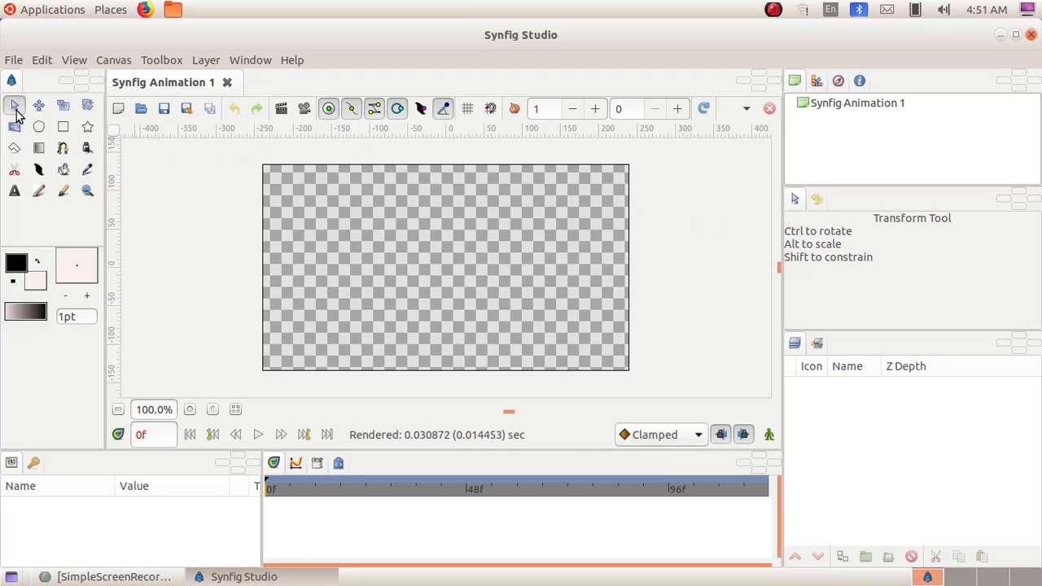
{"action": "mouse_move", "coordinate": [15, 106]}
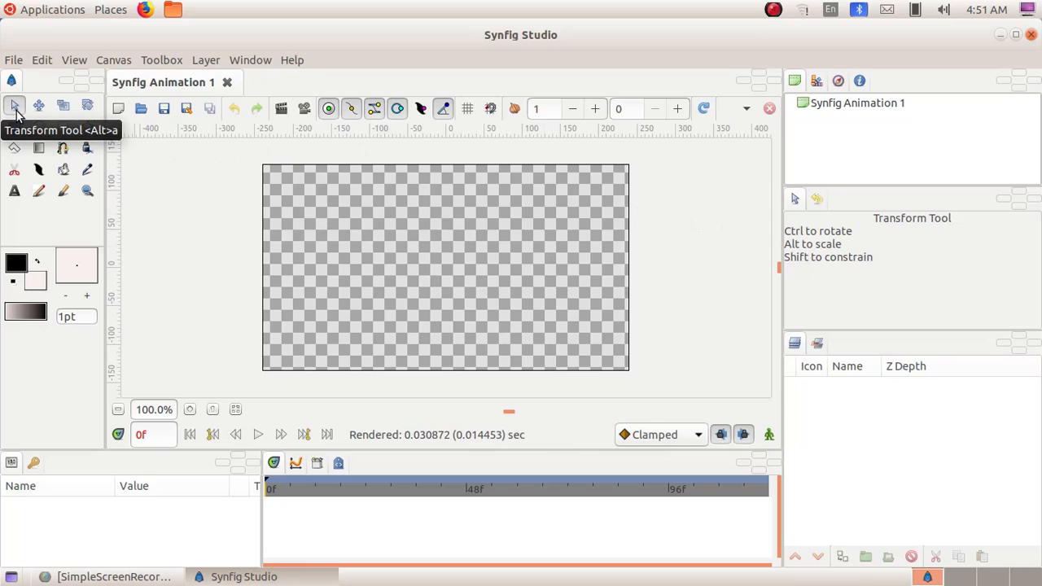
{"action": "mouse_move", "coordinate": [39, 106]}
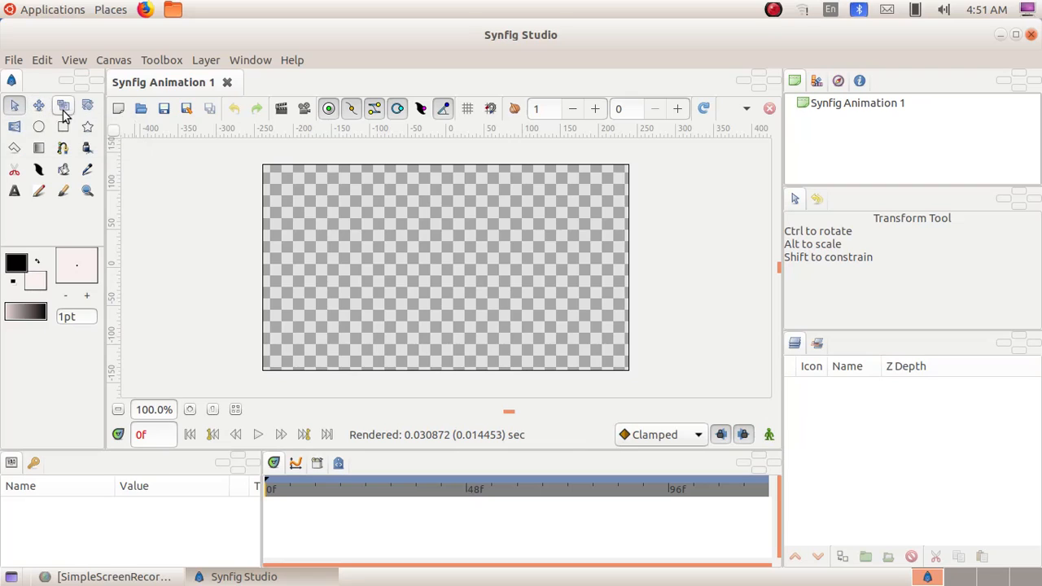
{"action": "mouse_move", "coordinate": [87, 105]}
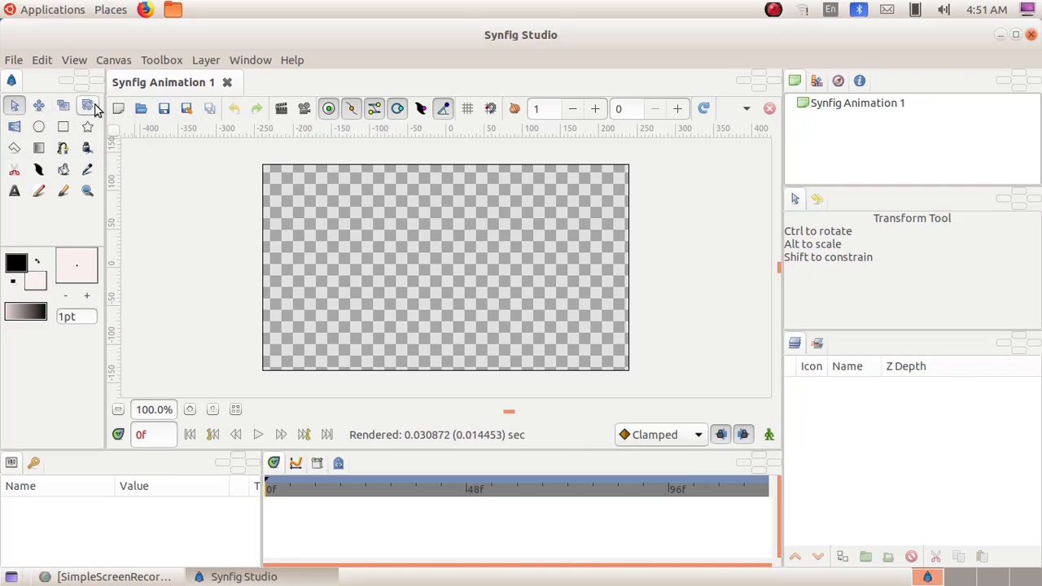
{"action": "mouse_move", "coordinate": [14, 127]}
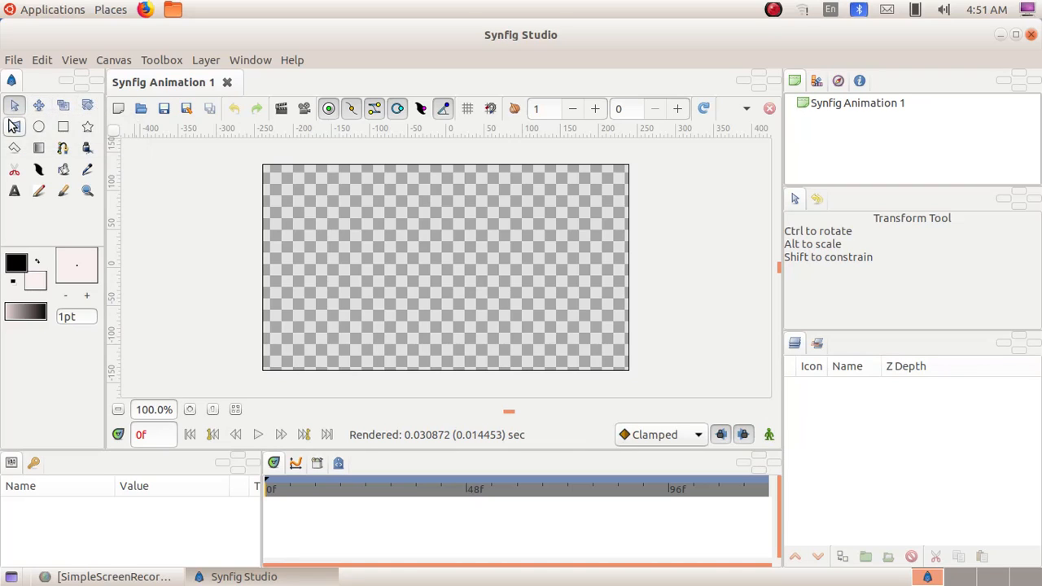
{"action": "mouse_move", "coordinate": [38, 127]}
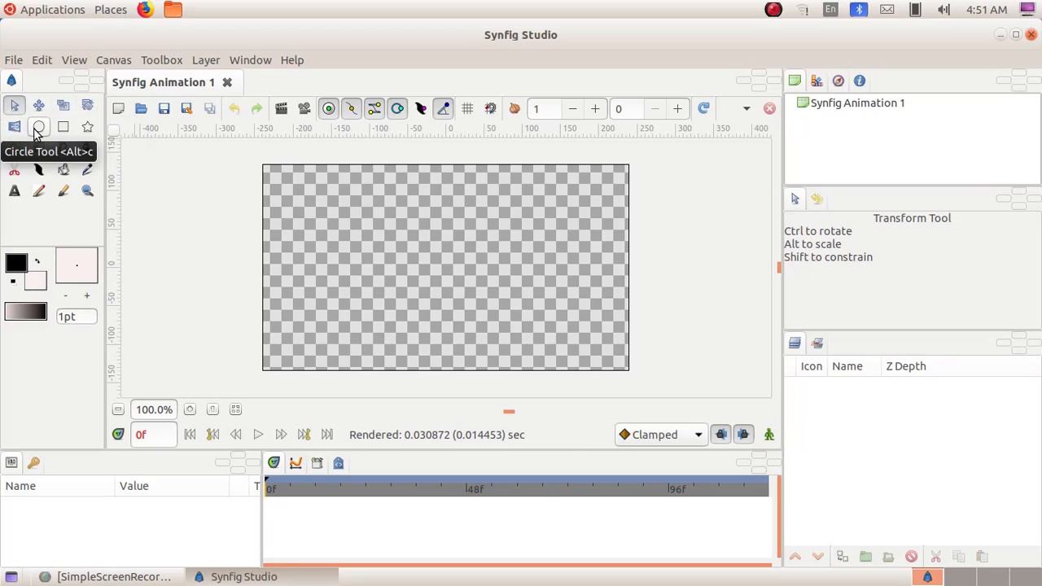
{"action": "mouse_move", "coordinate": [63, 127]}
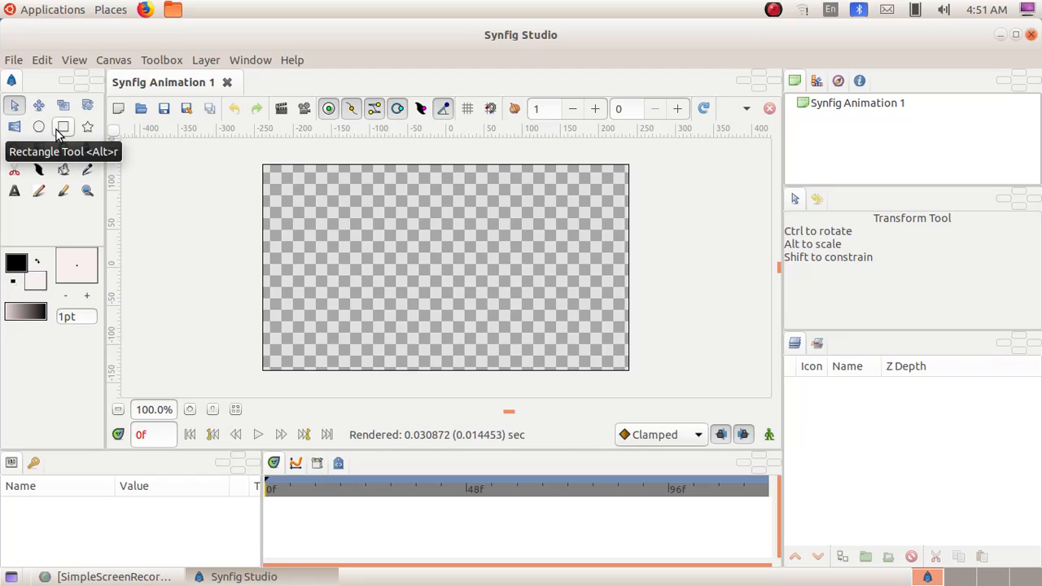
{"action": "mouse_move", "coordinate": [87, 128]}
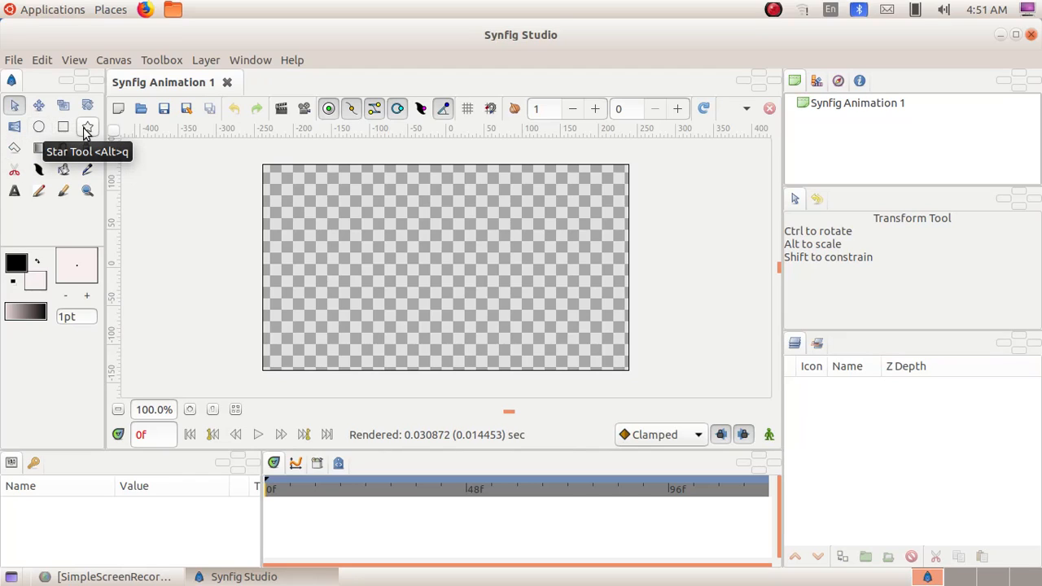
{"action": "mouse_move", "coordinate": [15, 133]}
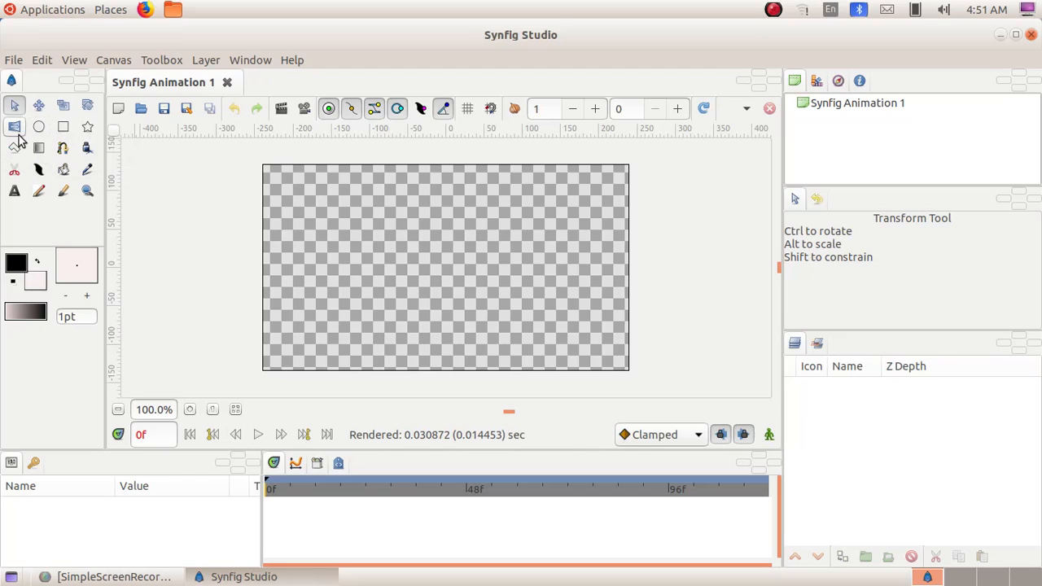
{"action": "mouse_move", "coordinate": [16, 147]}
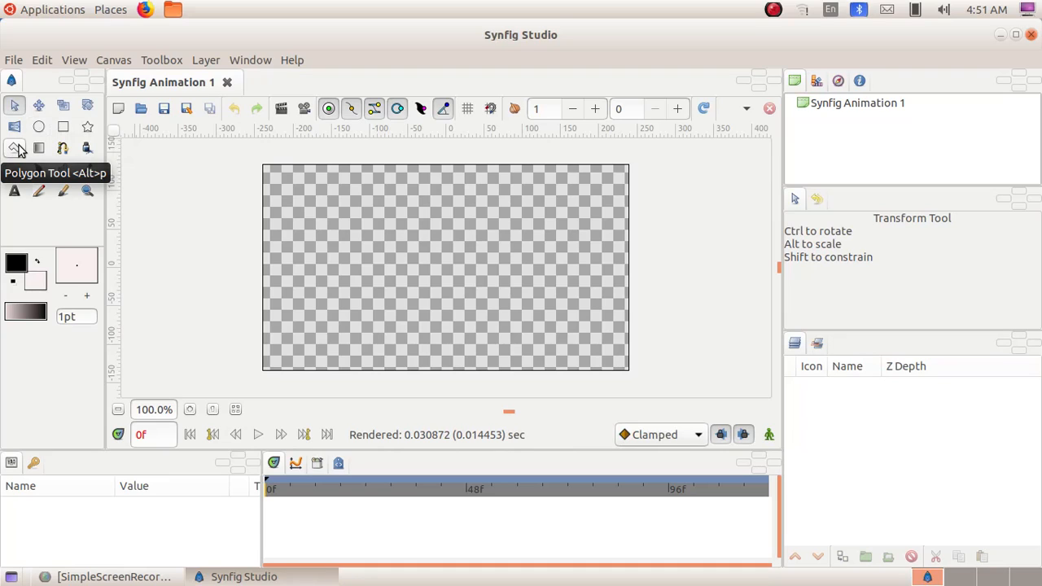
{"action": "mouse_move", "coordinate": [39, 148]}
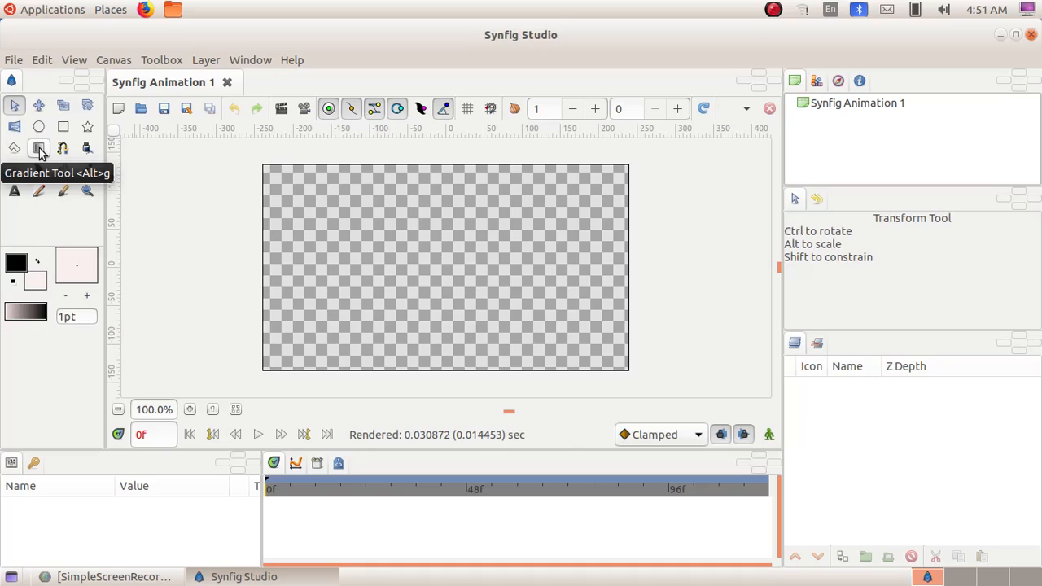
{"action": "mouse_move", "coordinate": [63, 147]}
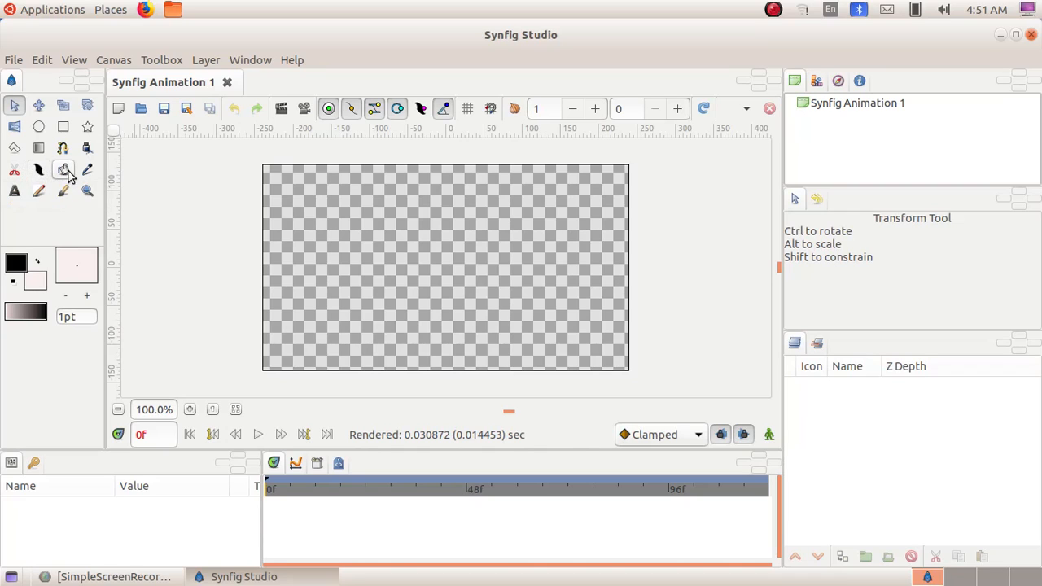
{"action": "mouse_move", "coordinate": [65, 169]}
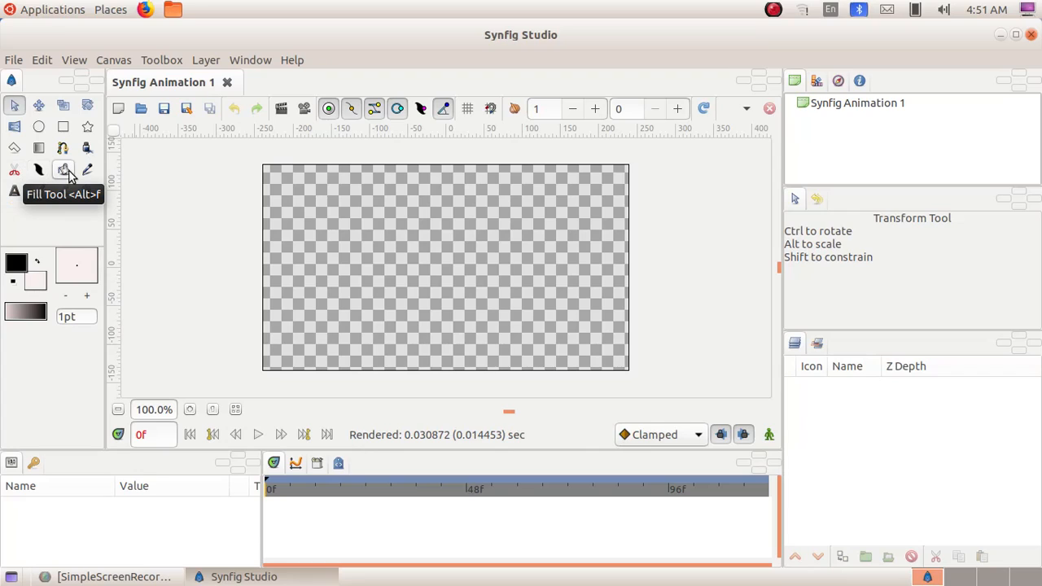
{"action": "mouse_move", "coordinate": [87, 169]}
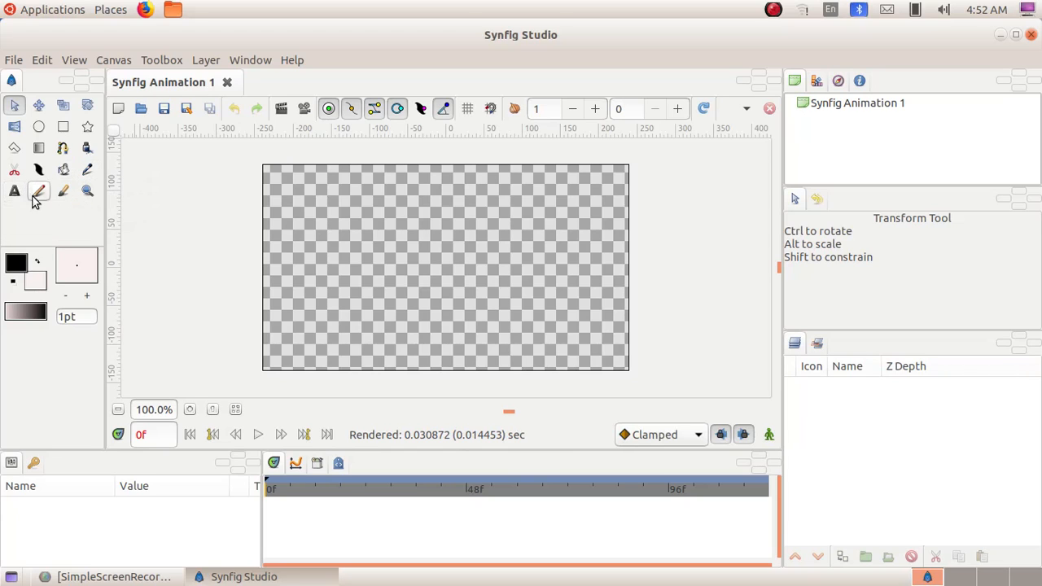
{"action": "mouse_move", "coordinate": [39, 191]}
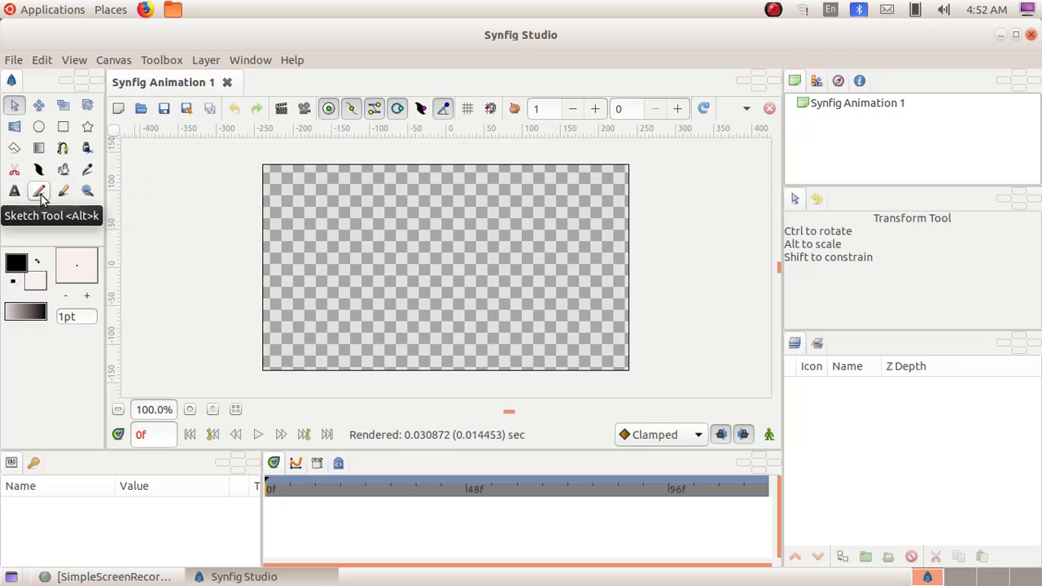
{"action": "mouse_move", "coordinate": [64, 192]}
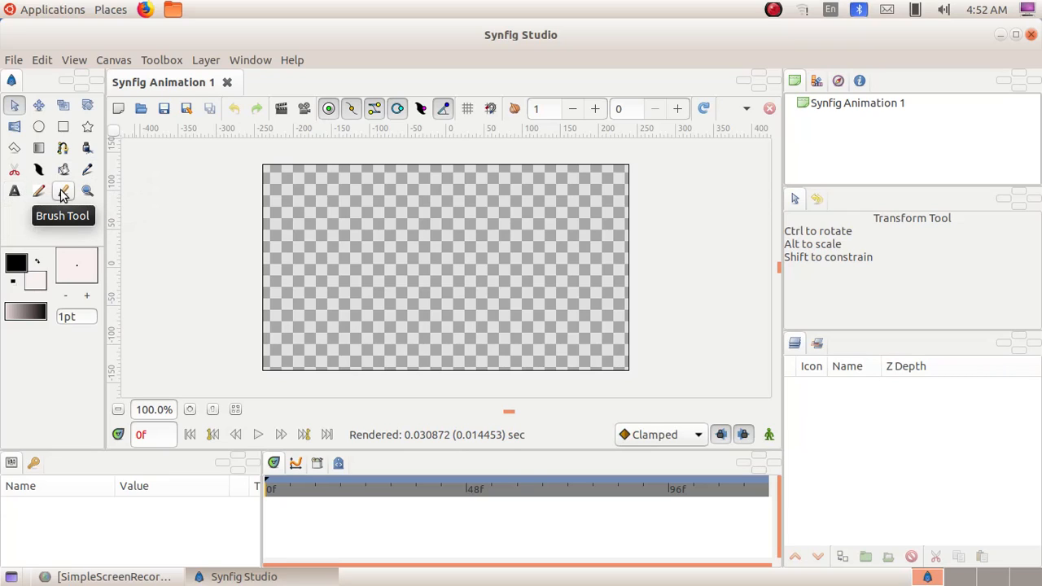
{"action": "mouse_move", "coordinate": [87, 190]}
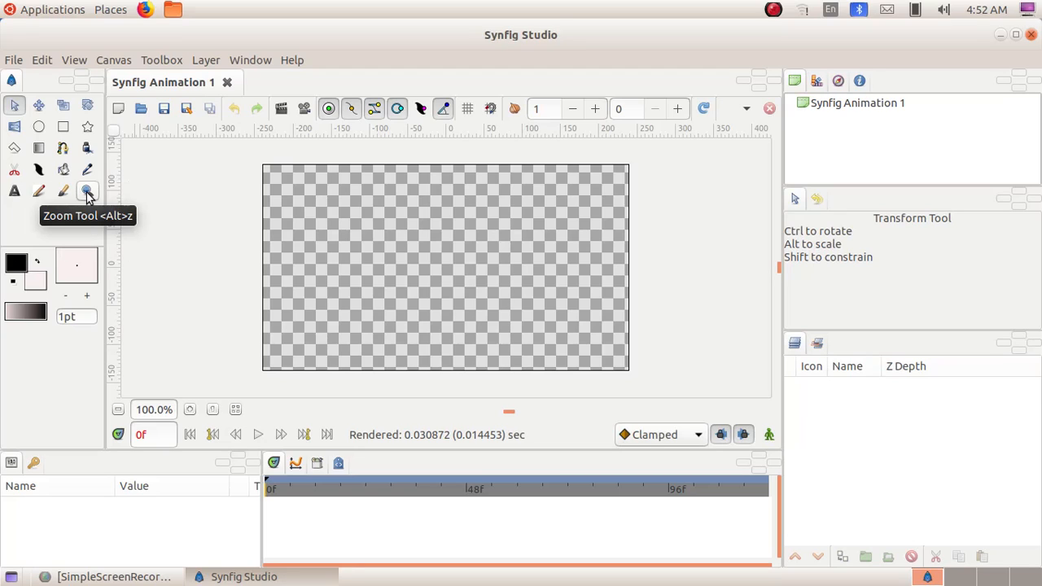
{"action": "mouse_move", "coordinate": [18, 271]}
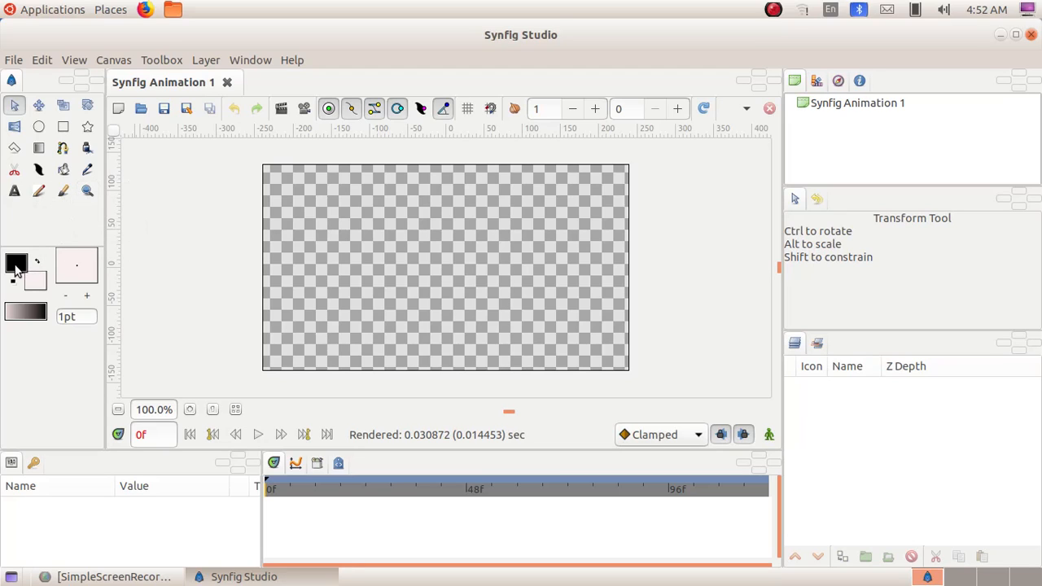
{"action": "mouse_move", "coordinate": [16, 262]}
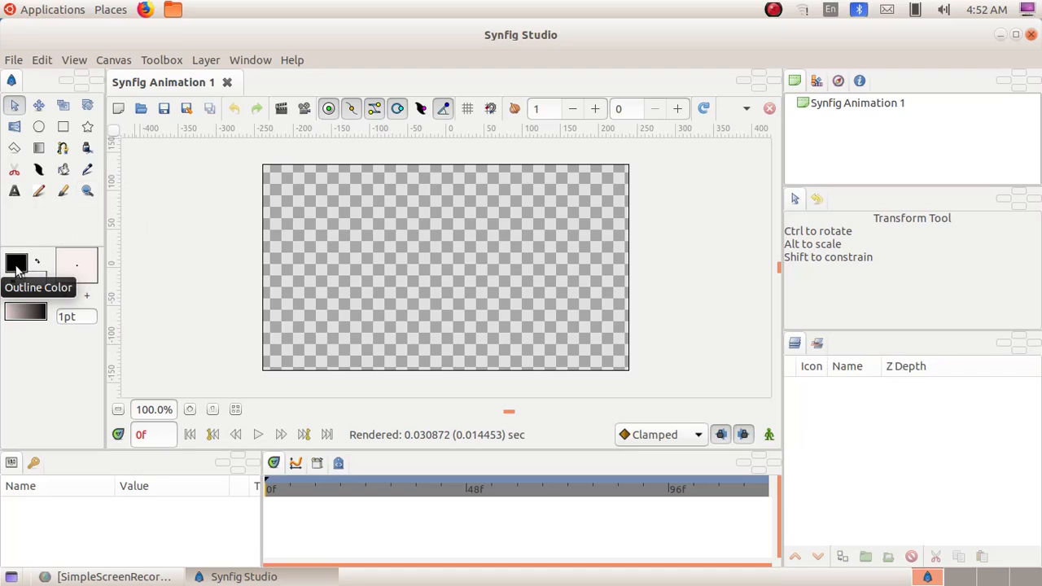
{"action": "mouse_move", "coordinate": [49, 277]}
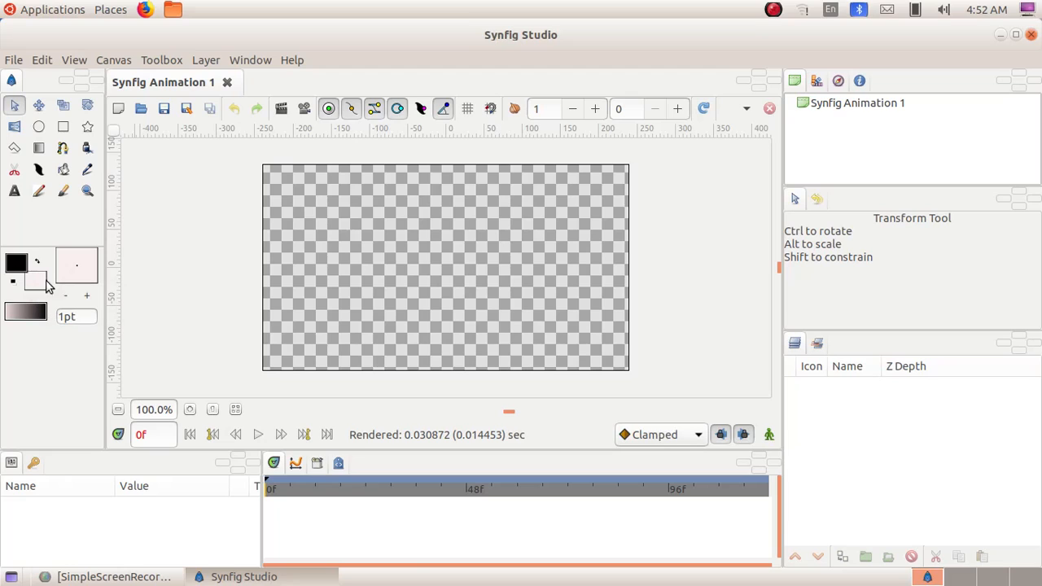
{"action": "mouse_move", "coordinate": [24, 314]}
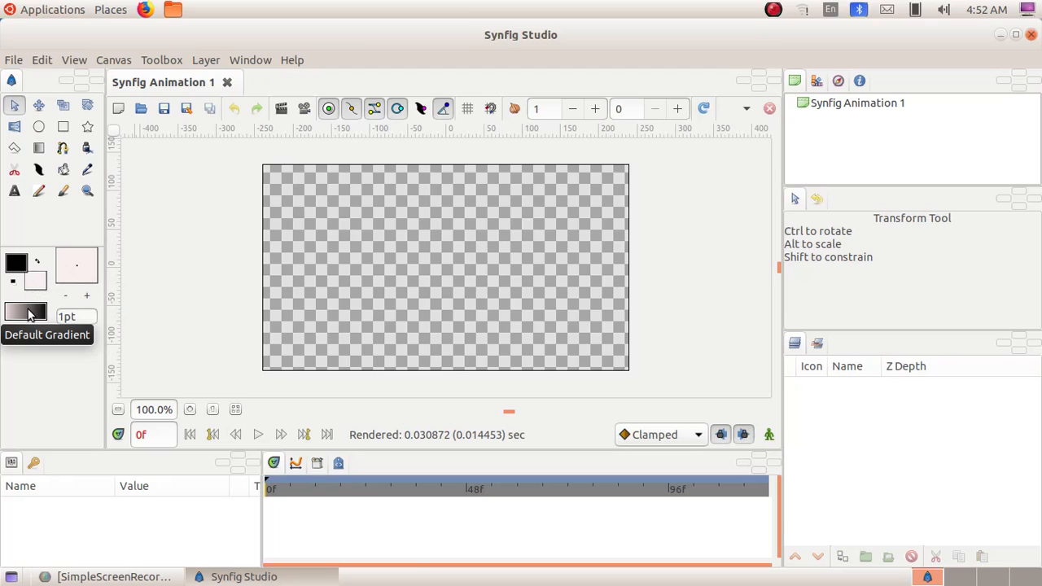
{"action": "mouse_move", "coordinate": [77, 317]}
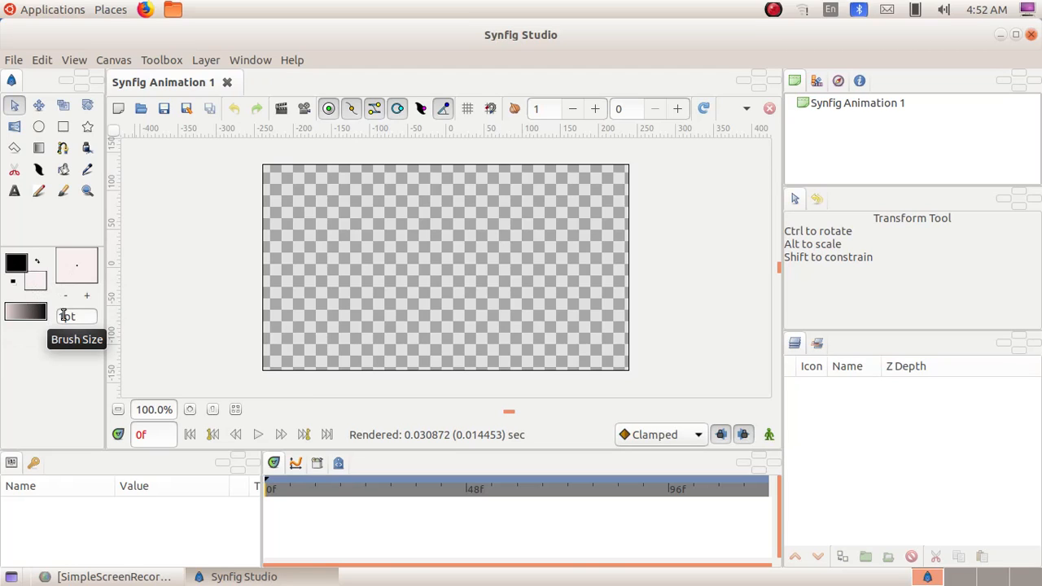
{"action": "mouse_move", "coordinate": [126, 147]}
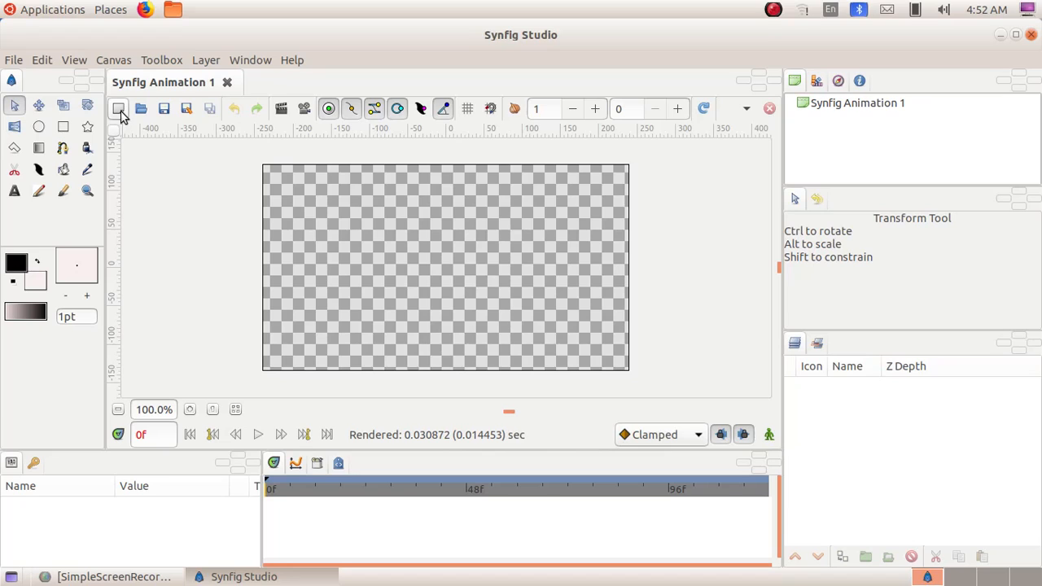
{"action": "mouse_move", "coordinate": [140, 108]}
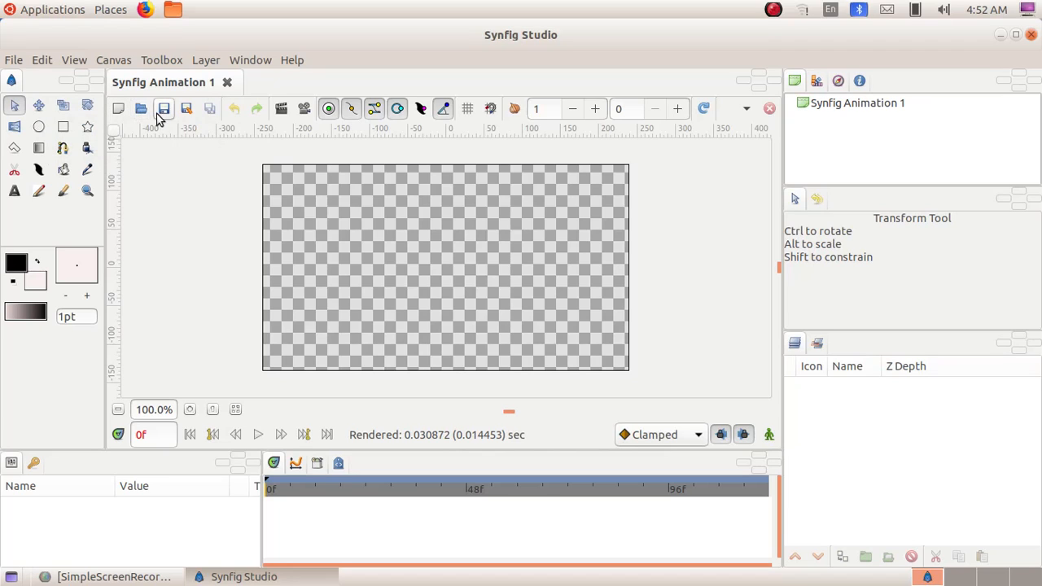
{"action": "mouse_move", "coordinate": [164, 116]}
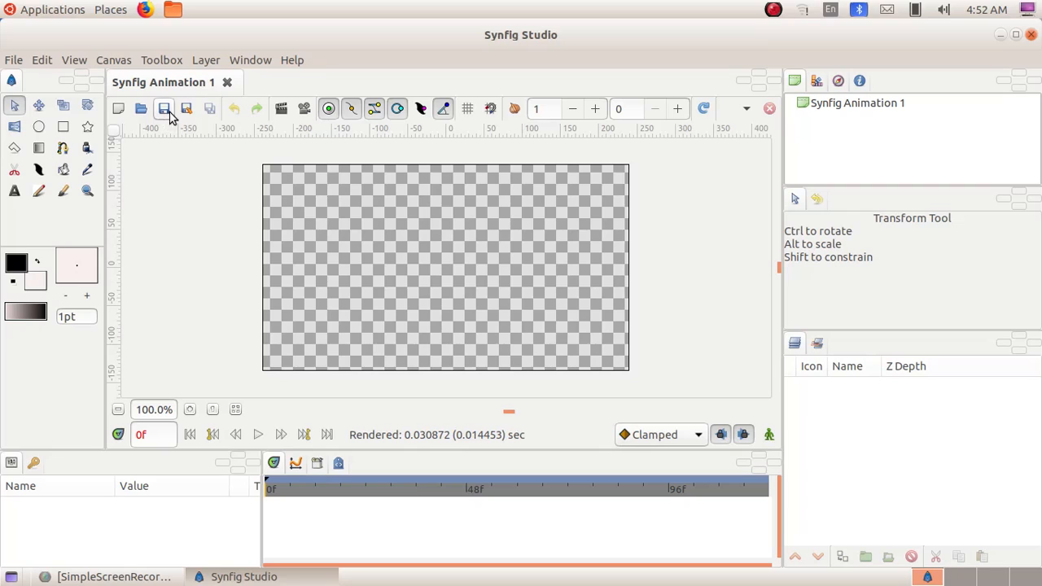
{"action": "mouse_move", "coordinate": [281, 108]}
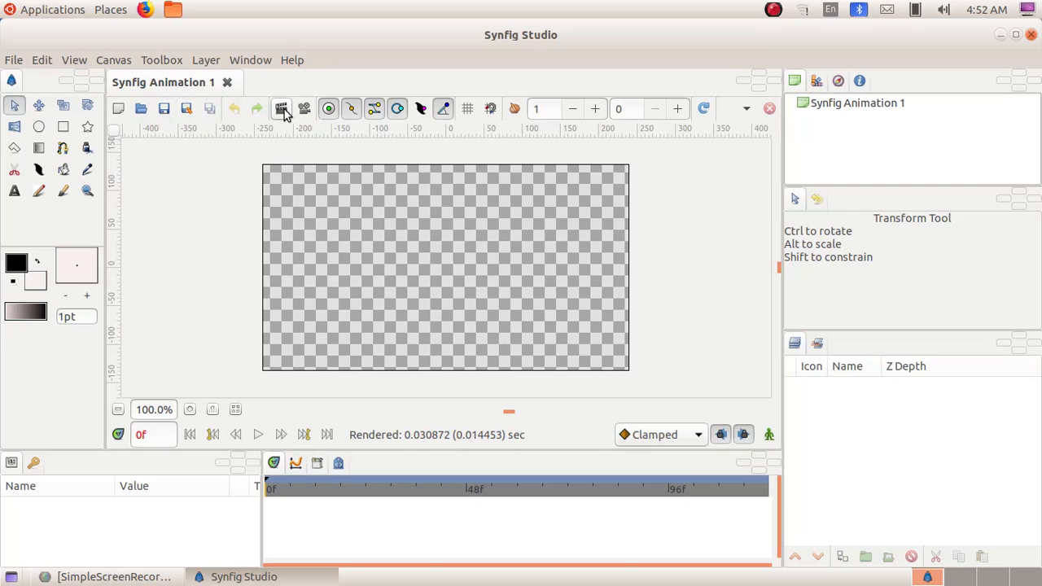
{"action": "mouse_move", "coordinate": [281, 108]}
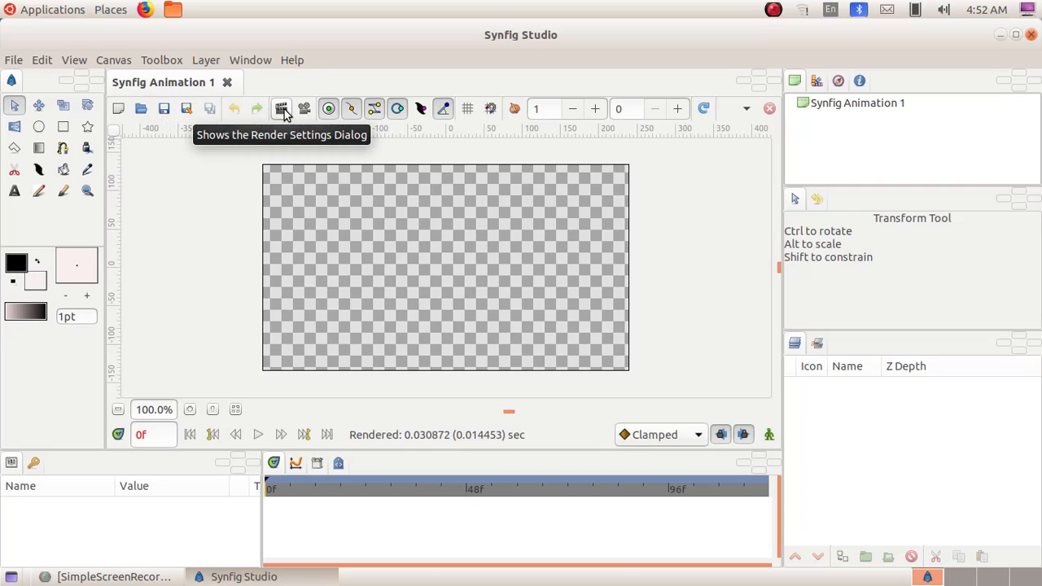
{"action": "mouse_move", "coordinate": [304, 109]}
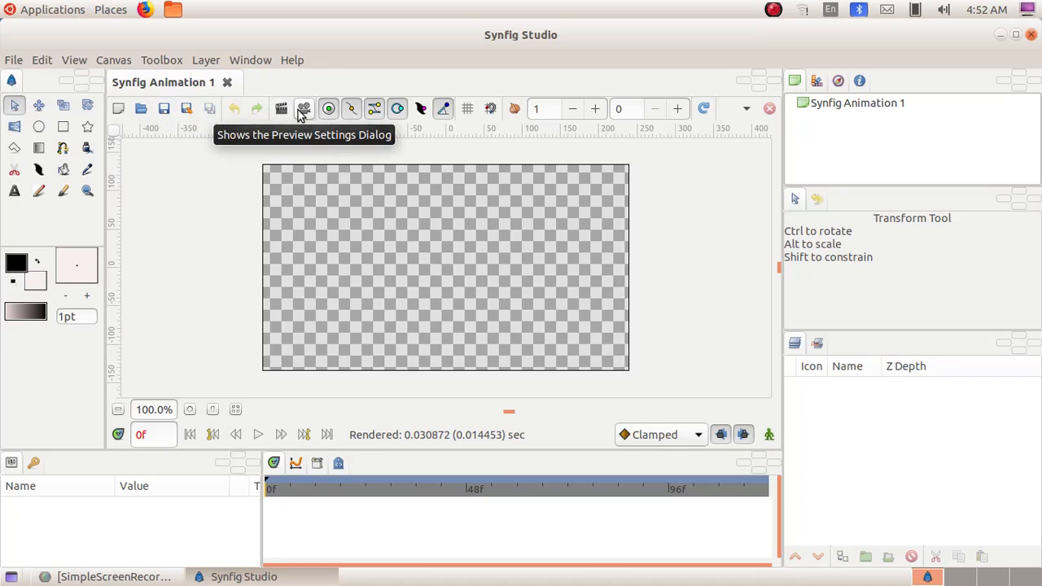
{"action": "mouse_move", "coordinate": [328, 108]}
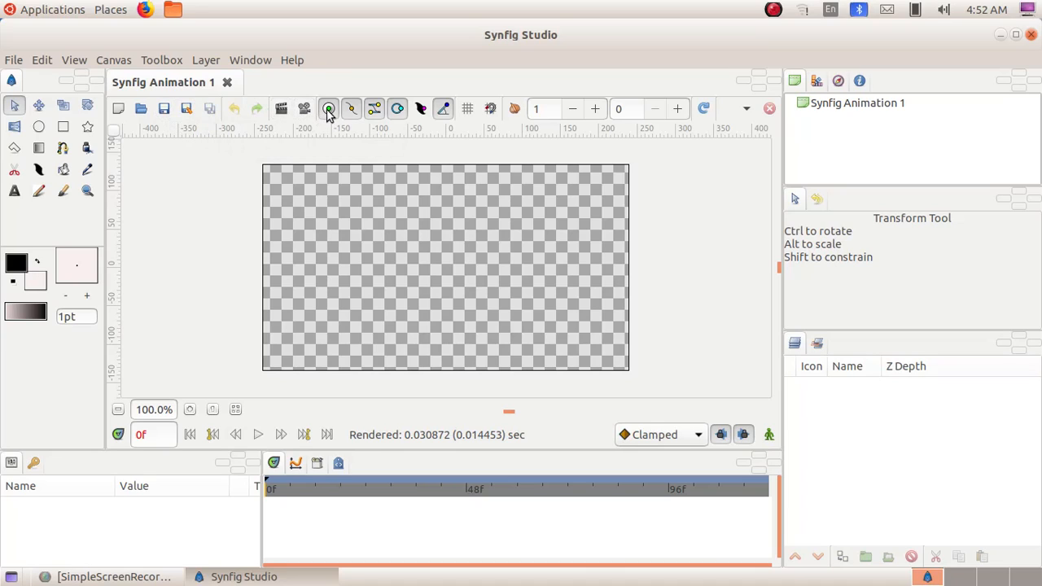
{"action": "mouse_move", "coordinate": [328, 108]}
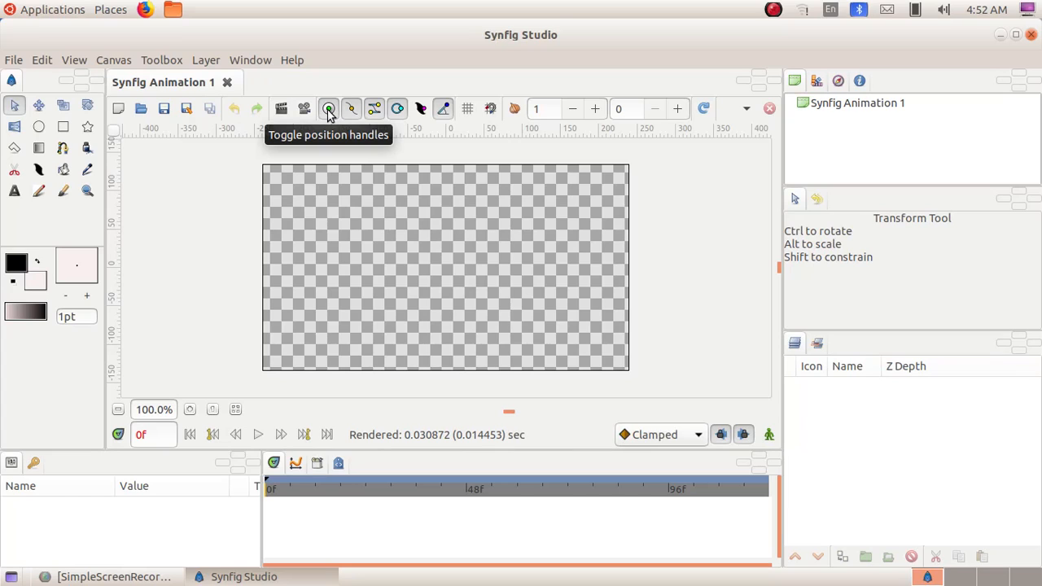
{"action": "mouse_move", "coordinate": [351, 108]}
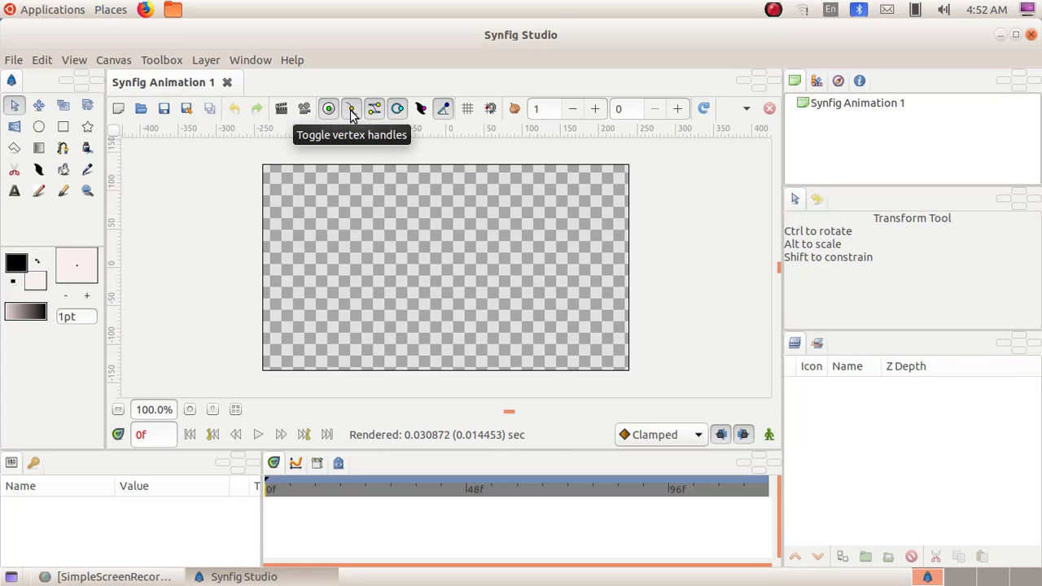
{"action": "mouse_move", "coordinate": [375, 109]}
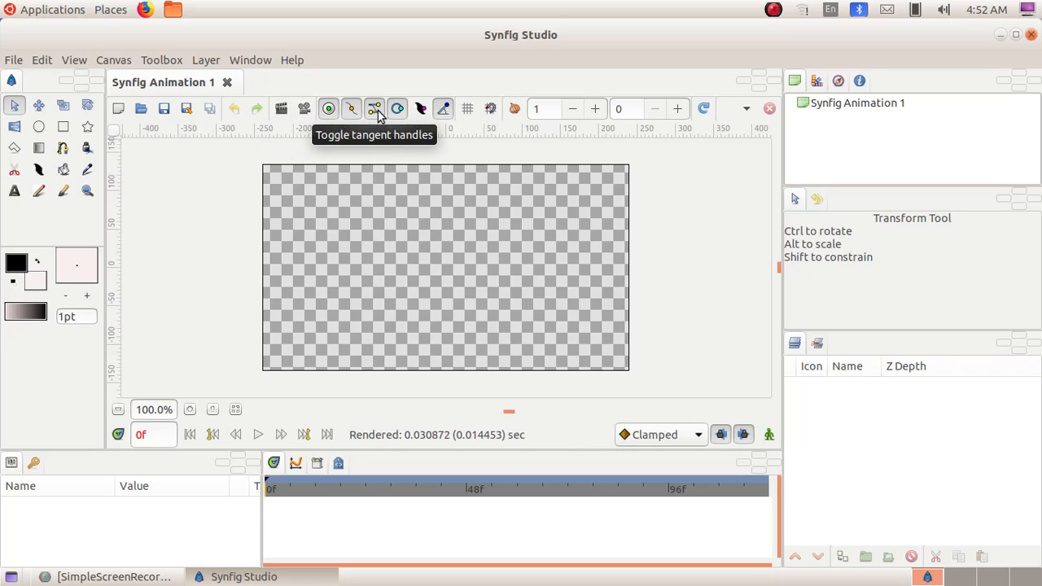
{"action": "mouse_move", "coordinate": [398, 108]}
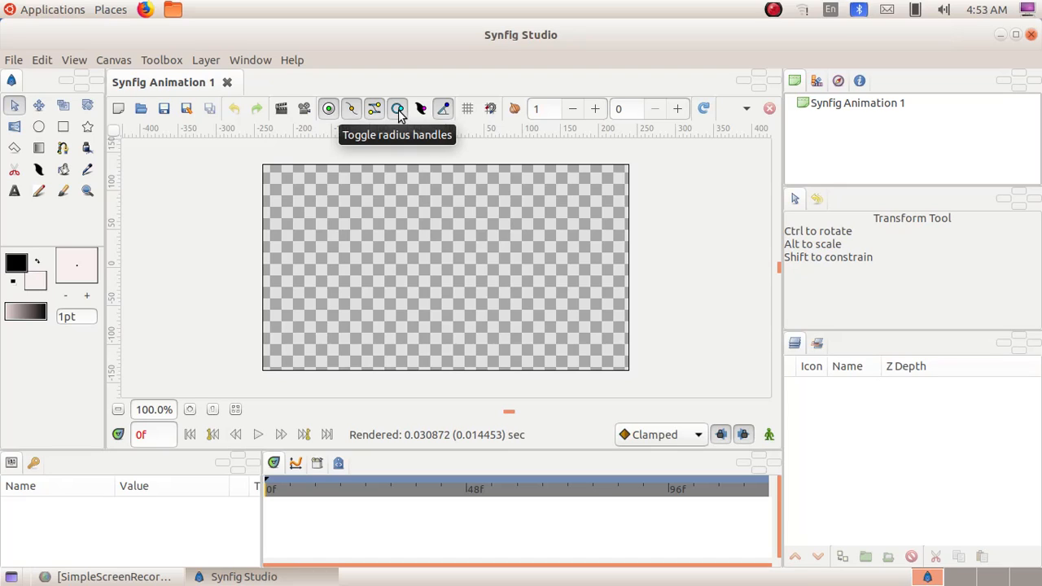
{"action": "mouse_move", "coordinate": [421, 110]}
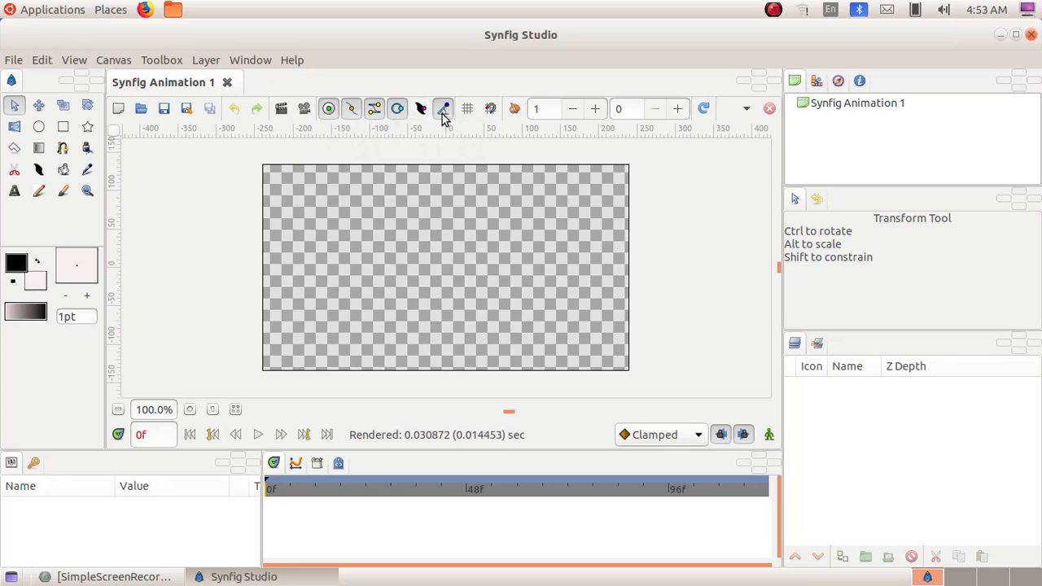
{"action": "mouse_move", "coordinate": [443, 108]}
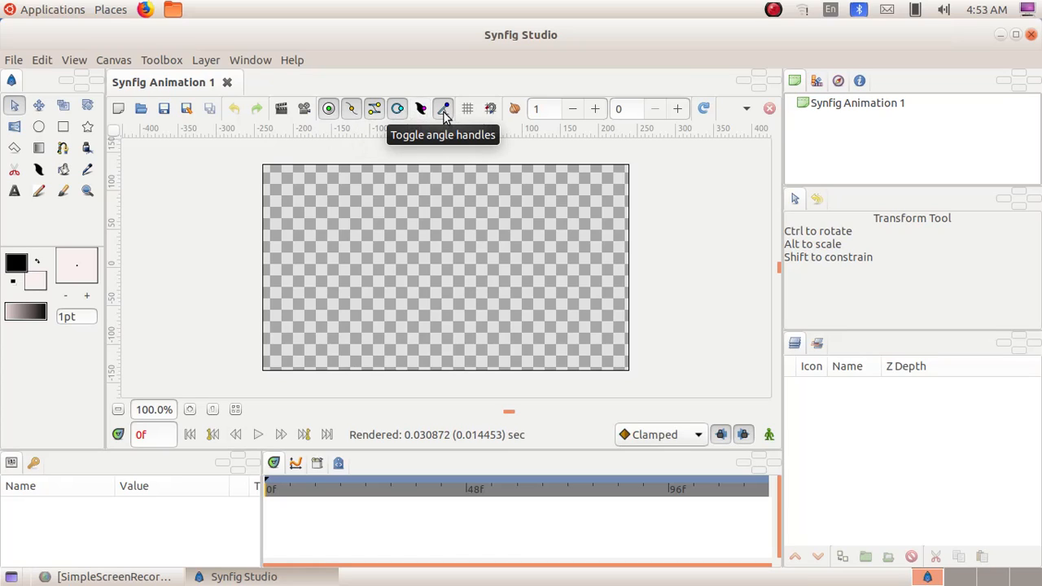
{"action": "mouse_move", "coordinate": [467, 108]}
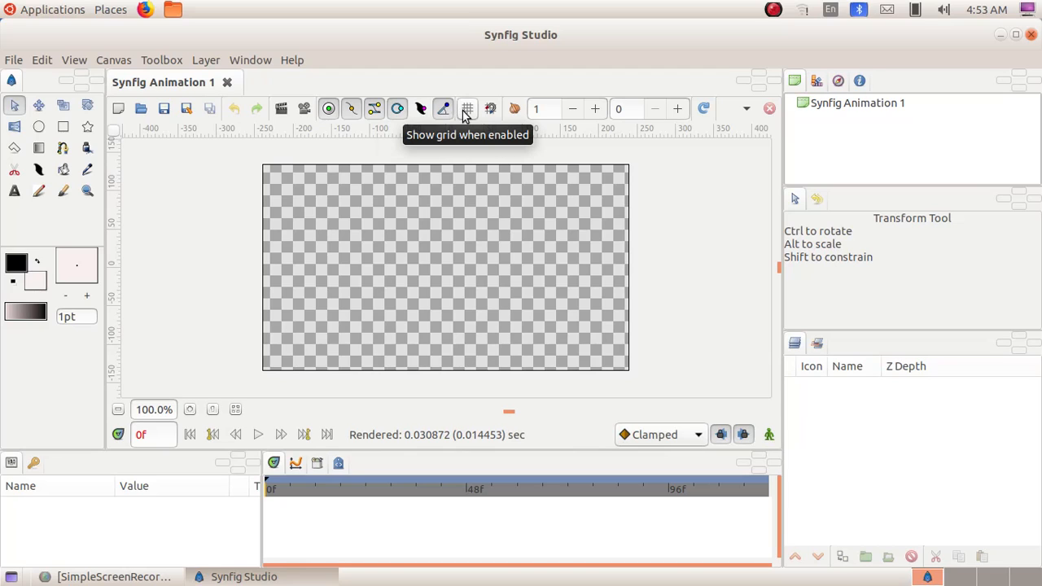
{"action": "mouse_move", "coordinate": [490, 108]}
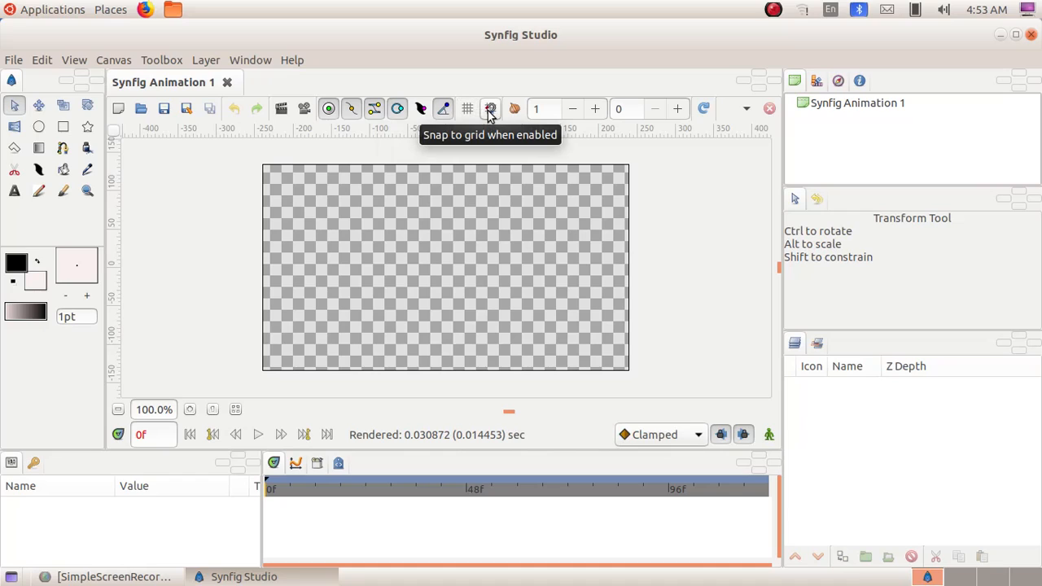
{"action": "mouse_move", "coordinate": [515, 109]}
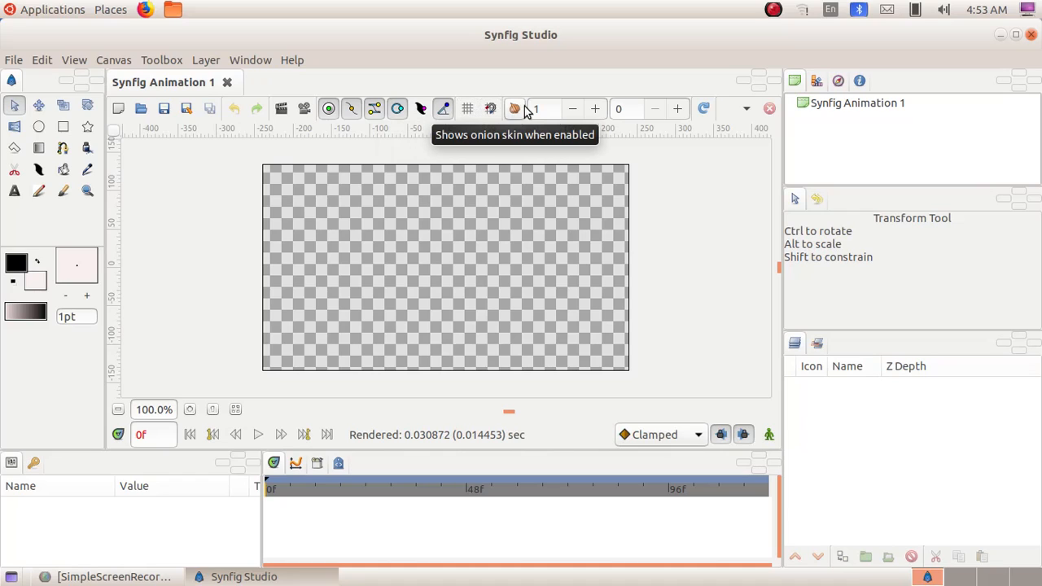
{"action": "mouse_move", "coordinate": [517, 112]}
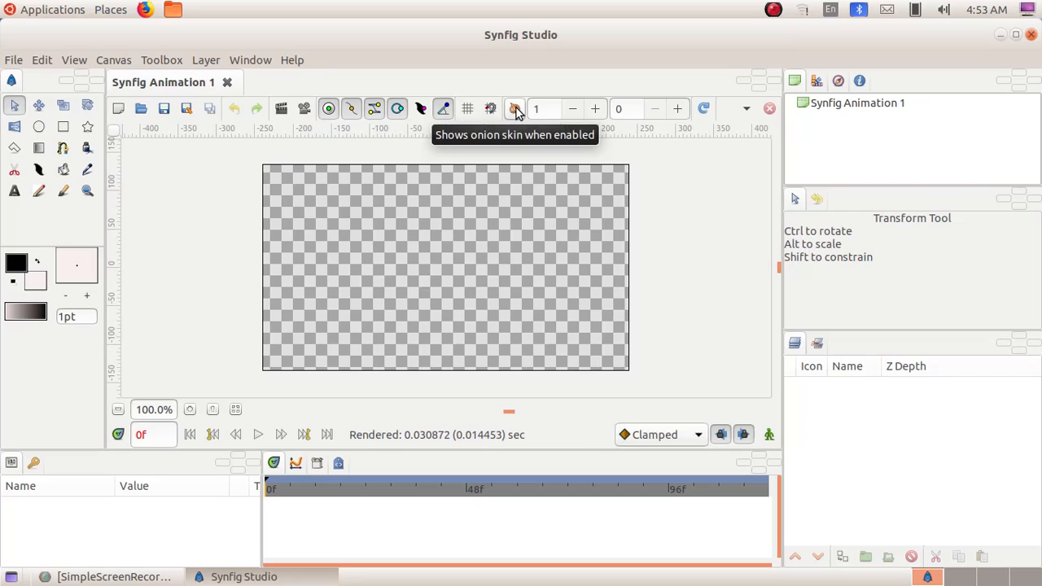
{"action": "mouse_move", "coordinate": [417, 188]}
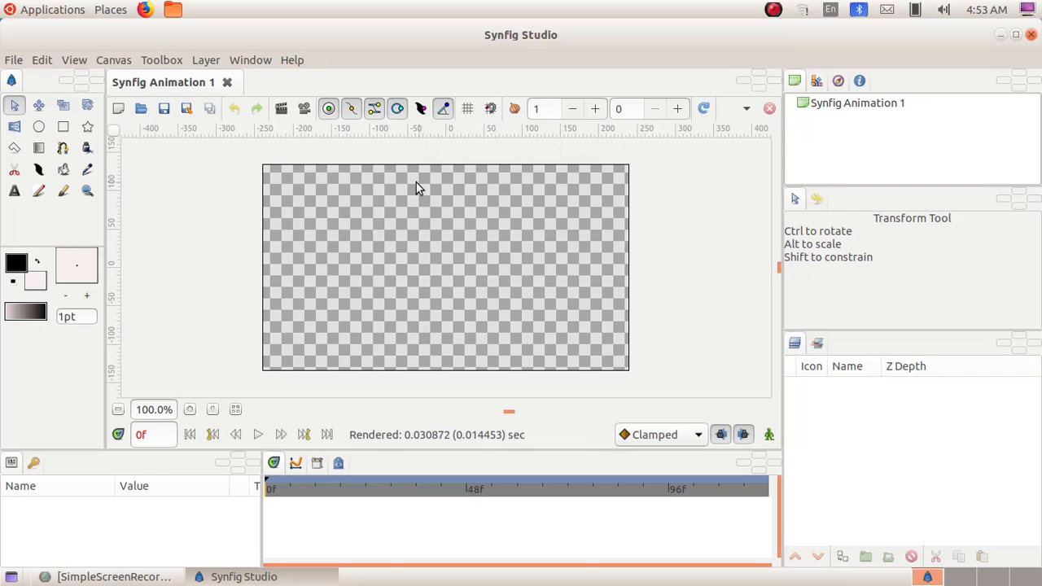
{"action": "mouse_move", "coordinate": [285, 238]}
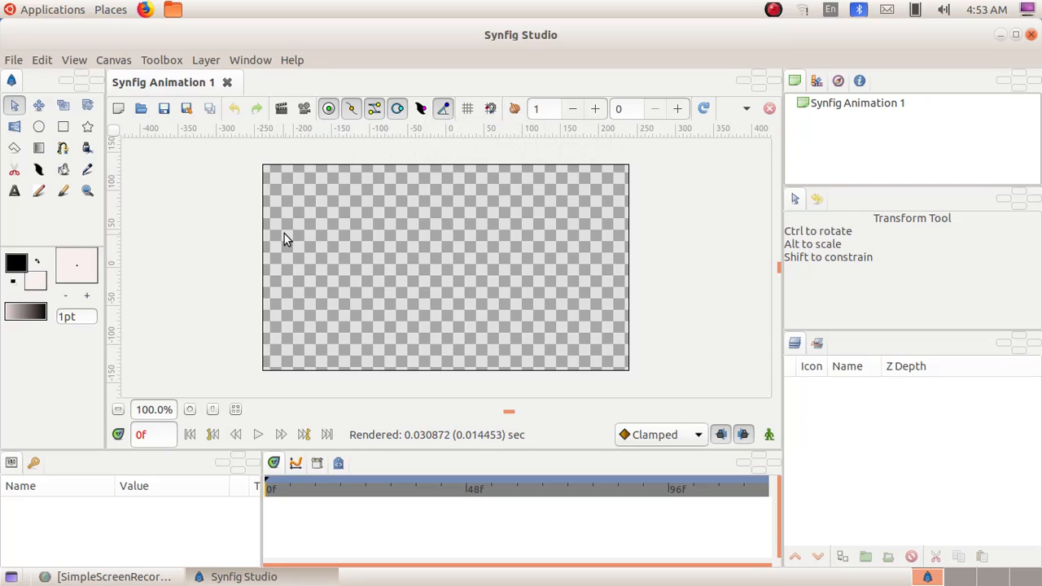
{"action": "mouse_move", "coordinate": [303, 174]}
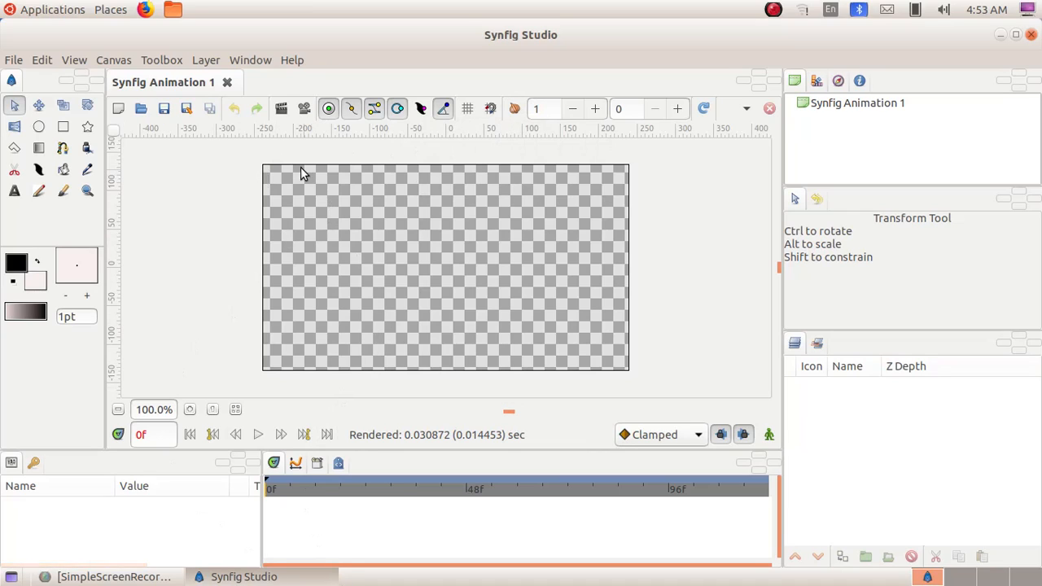
{"action": "mouse_move", "coordinate": [320, 196]}
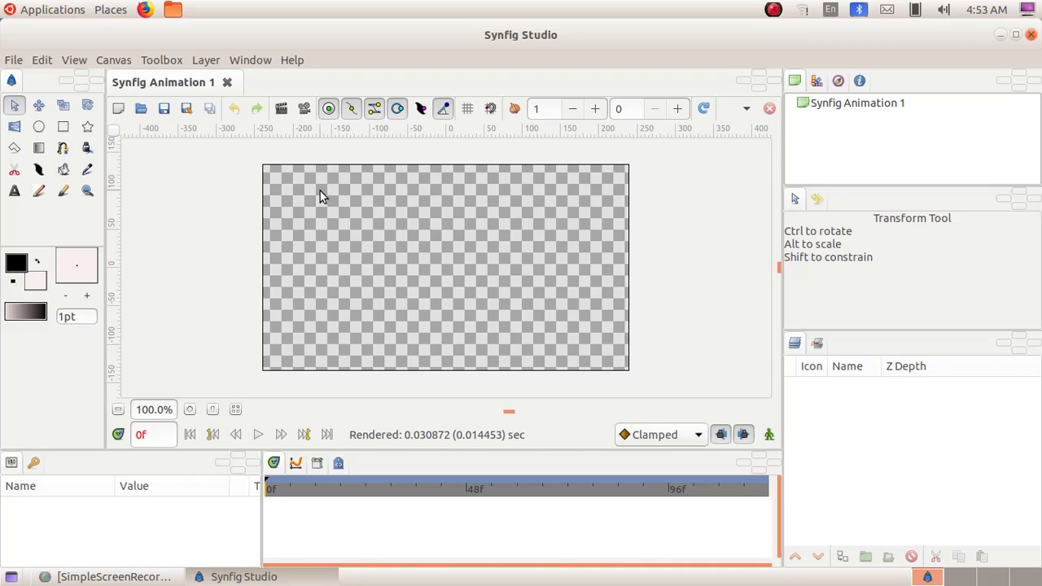
{"action": "mouse_move", "coordinate": [10, 224]}
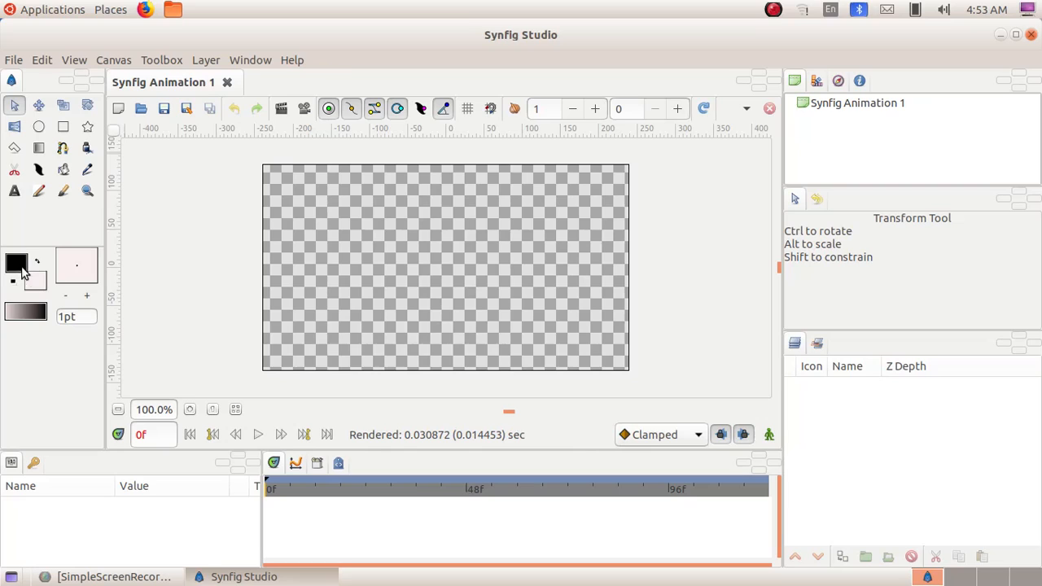
{"action": "mouse_move", "coordinate": [35, 280]}
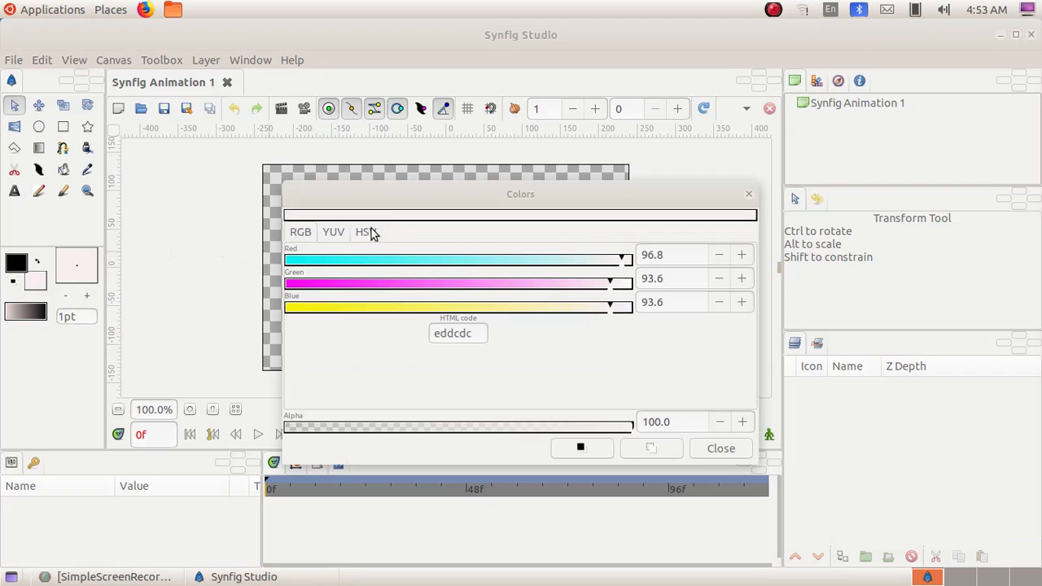
Step: Pick near-black #0F0707 from the HSV triangle as the fill colour
{"action": "left_click", "coordinate": [365, 232]}
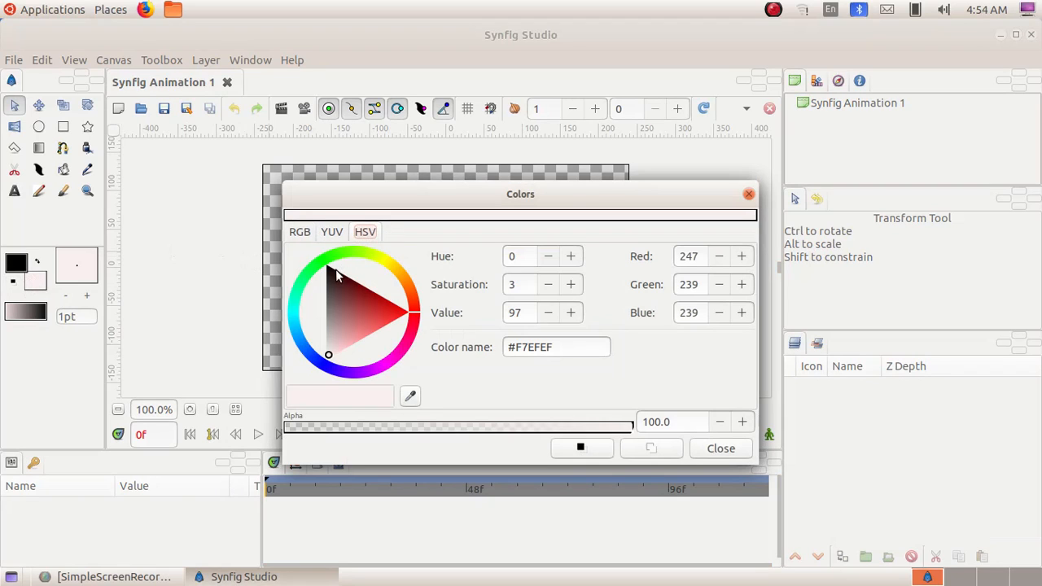
{"action": "left_click", "coordinate": [330, 273]}
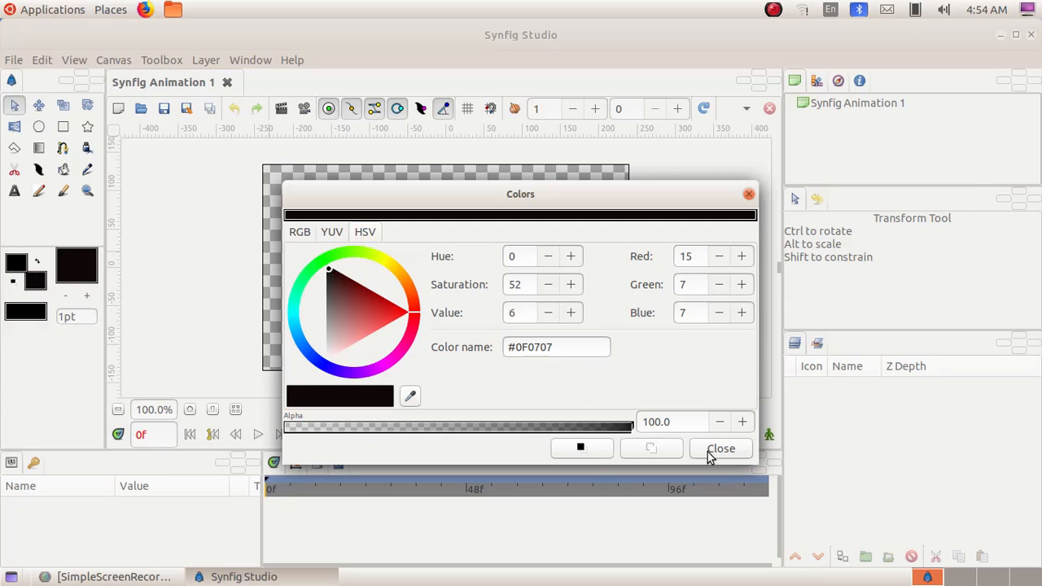
{"action": "left_click", "coordinate": [720, 449]}
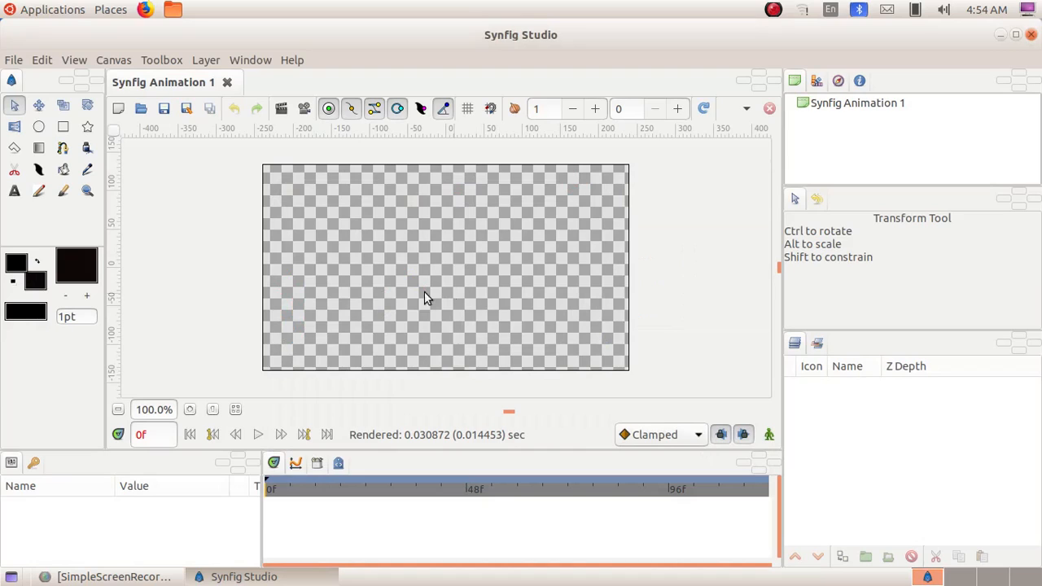
{"action": "mouse_move", "coordinate": [63, 127]}
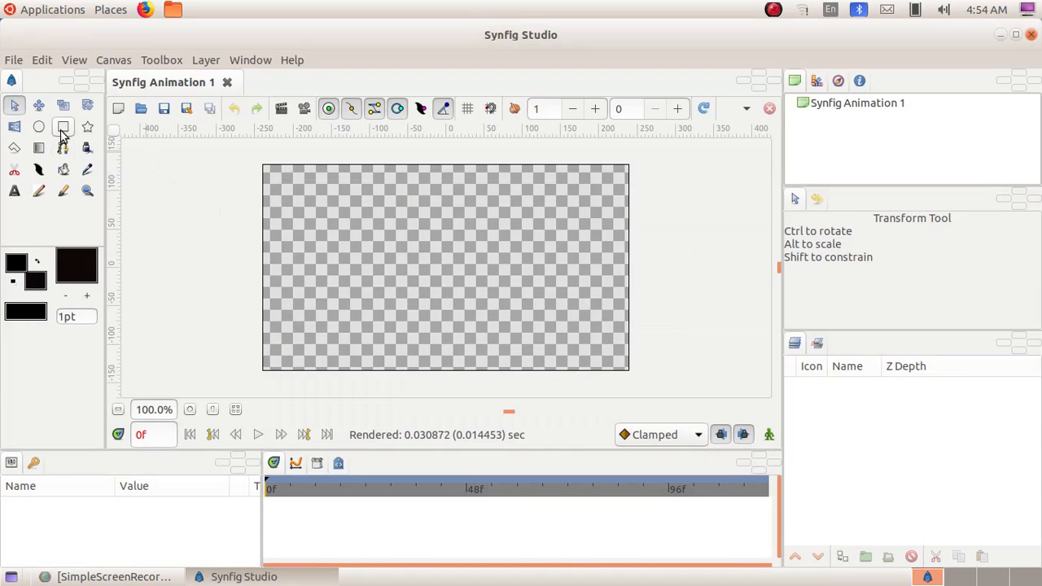
{"action": "mouse_move", "coordinate": [63, 127]}
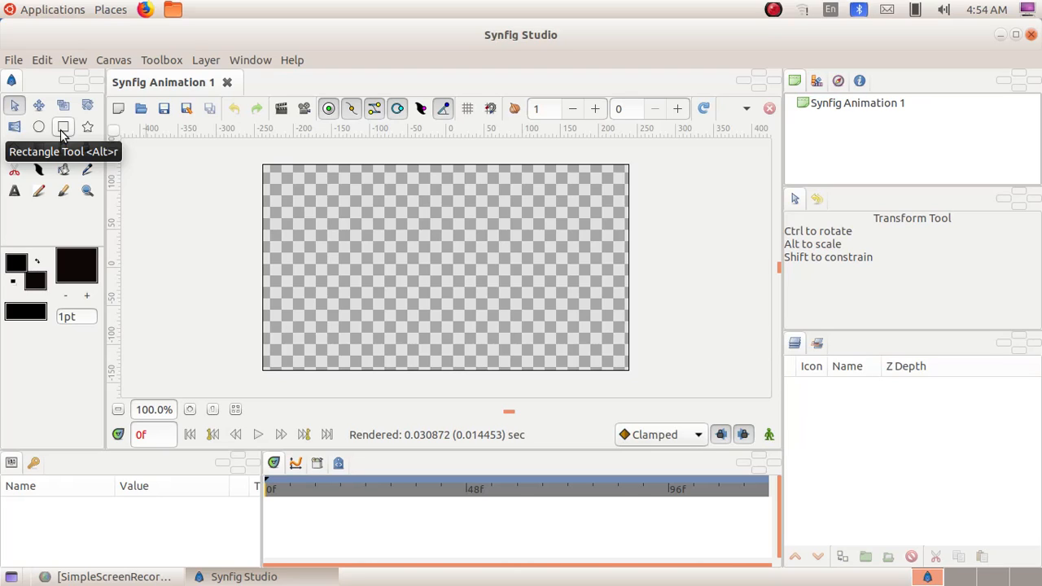
Step: Draw a rectangle over the whole canvas and select its layer, Rectangle004
{"action": "left_click", "coordinate": [63, 126]}
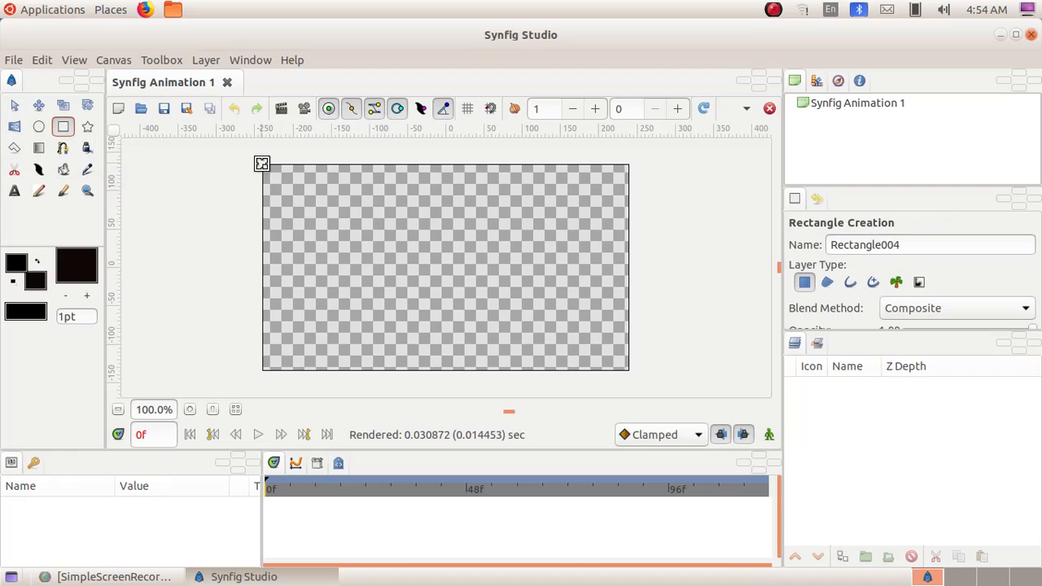
{"action": "left_click_drag", "start_coordinate": [262, 164], "coordinate": [365, 369]}
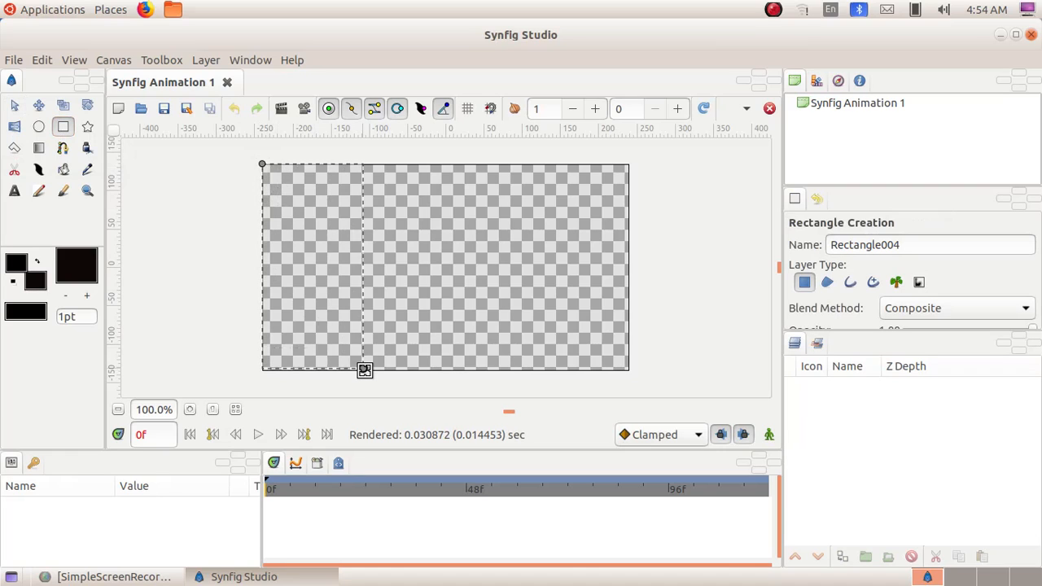
{"action": "left_click_drag", "start_coordinate": [364, 370], "coordinate": [639, 371]}
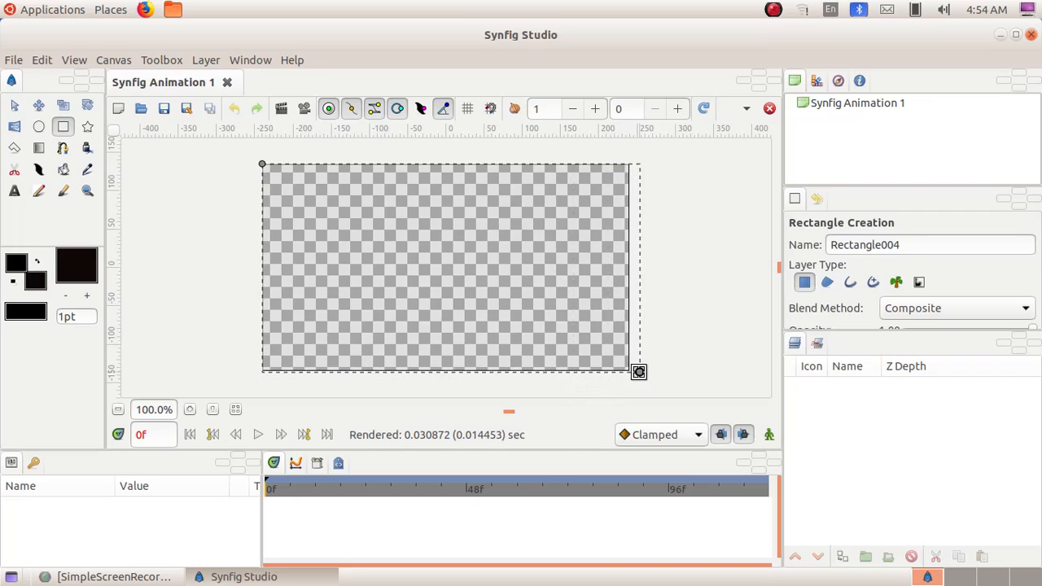
{"action": "left_click_drag", "start_coordinate": [262, 164], "coordinate": [639, 370]}
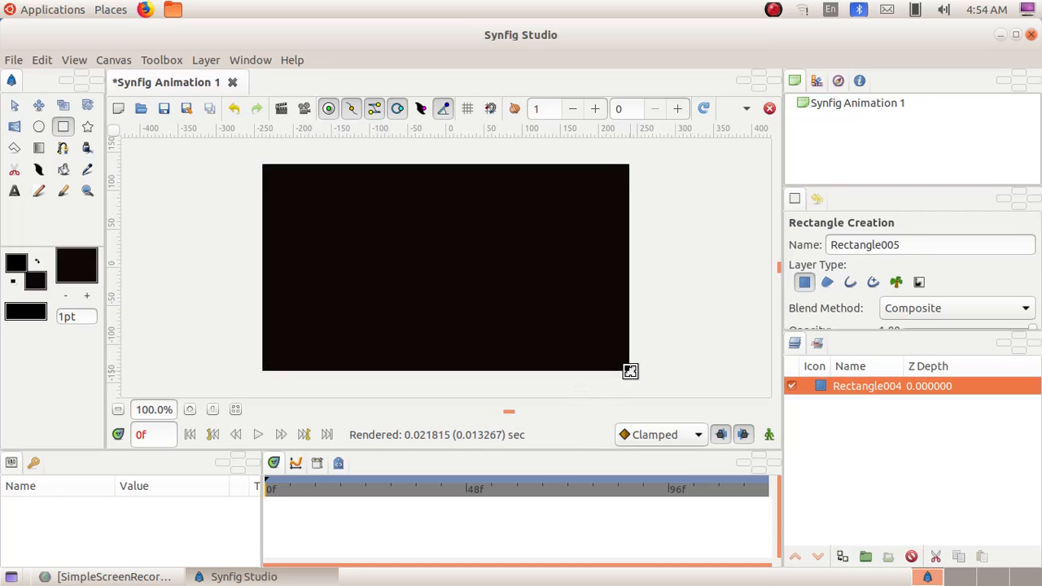
{"action": "left_click", "coordinate": [867, 386]}
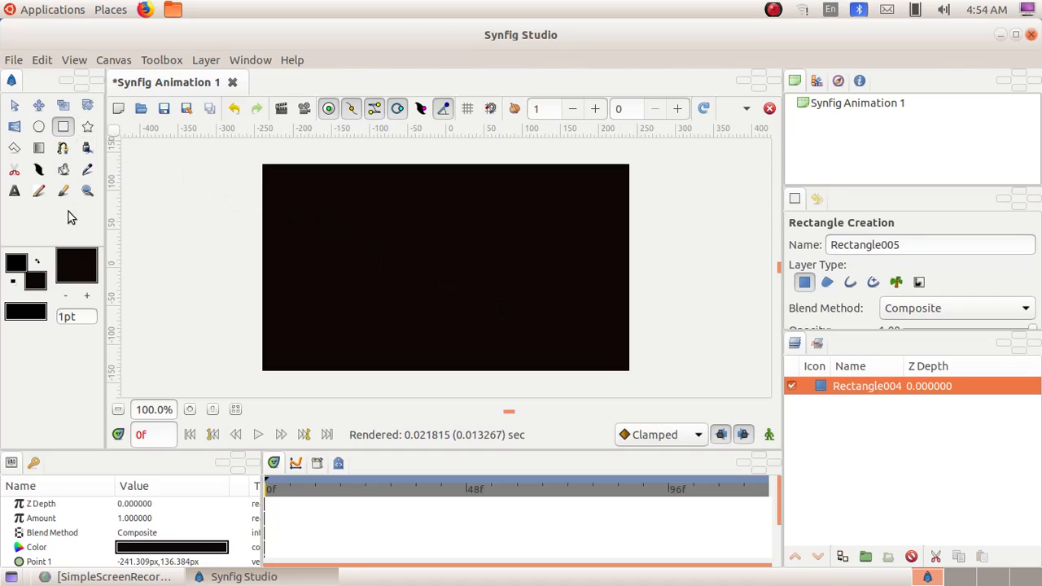
{"action": "mouse_move", "coordinate": [36, 280]}
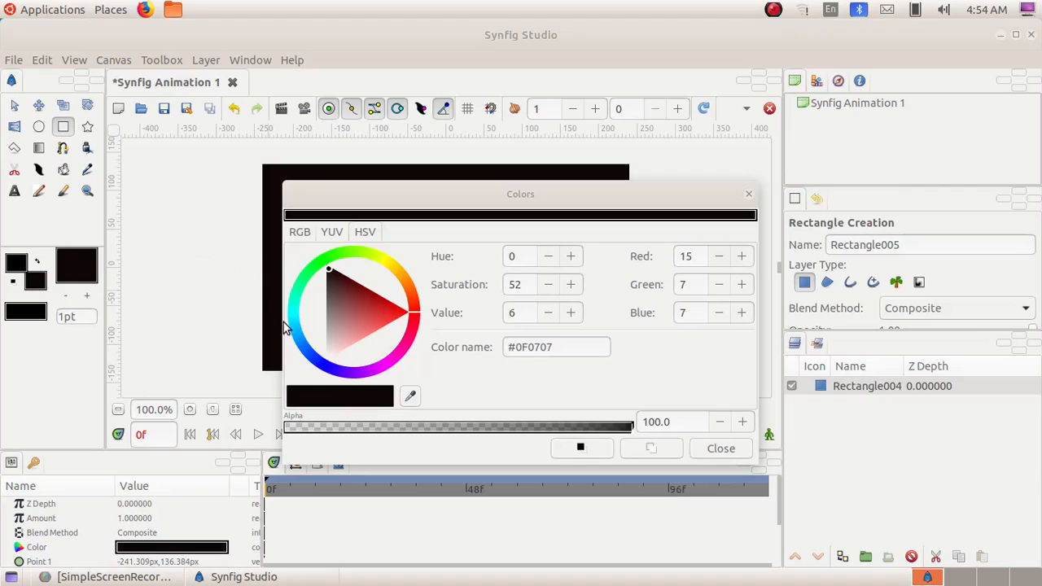
{"action": "mouse_move", "coordinate": [330, 363]}
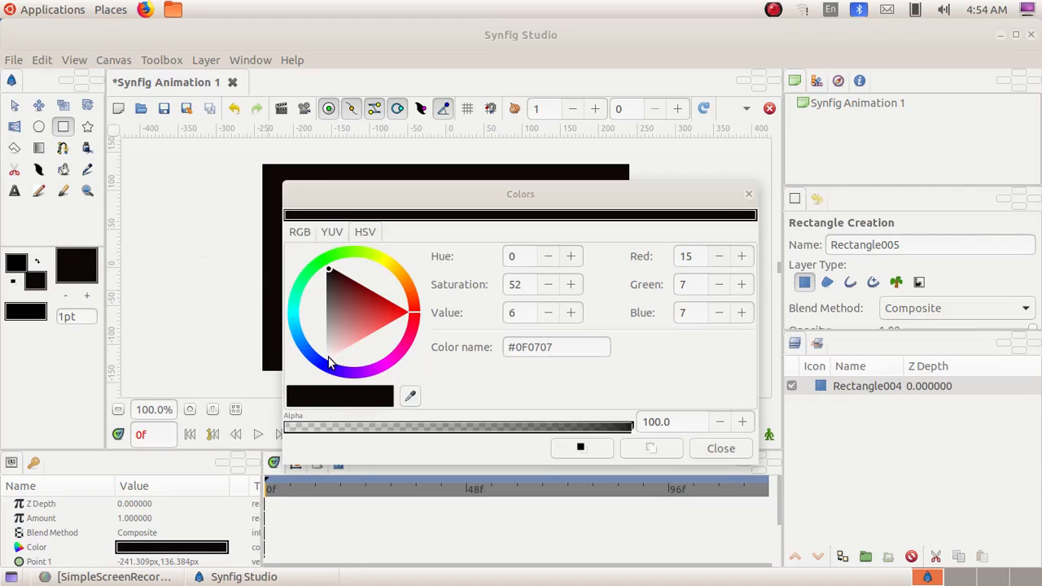
Step: Pick near-white #FDF6F6 from the HSV triangle and close the Colors dialog
{"action": "left_click", "coordinate": [328, 359]}
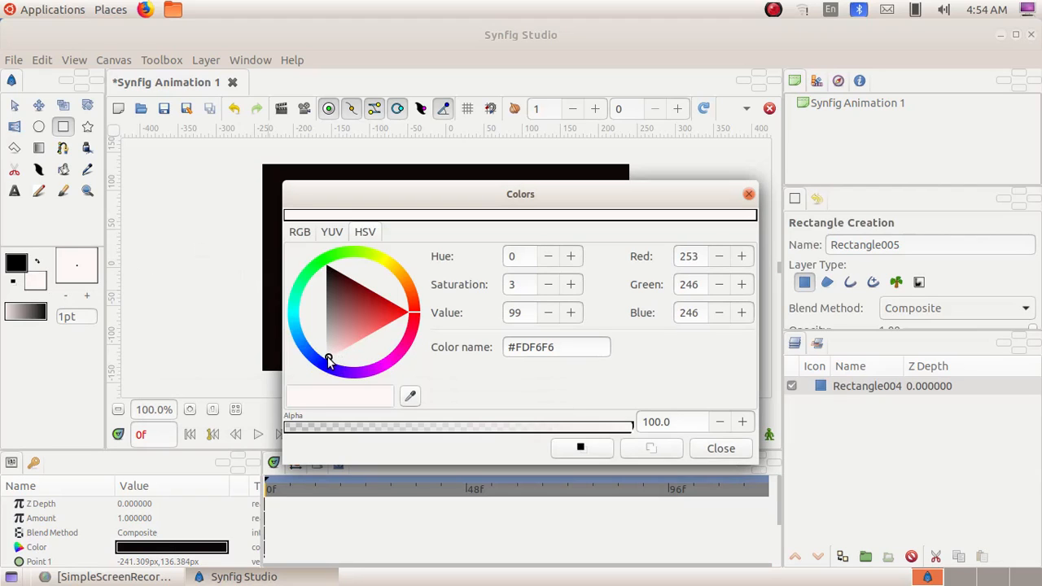
{"action": "left_click", "coordinate": [720, 448]}
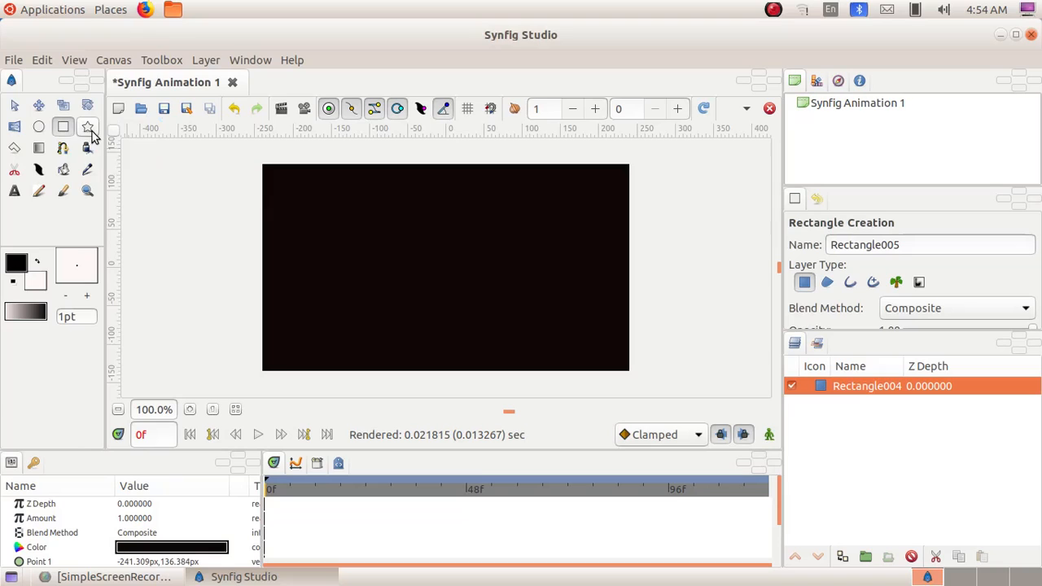
Step: Place white stars with the Star Tool from the upper-left to the top-right sky
{"action": "left_click", "coordinate": [87, 126]}
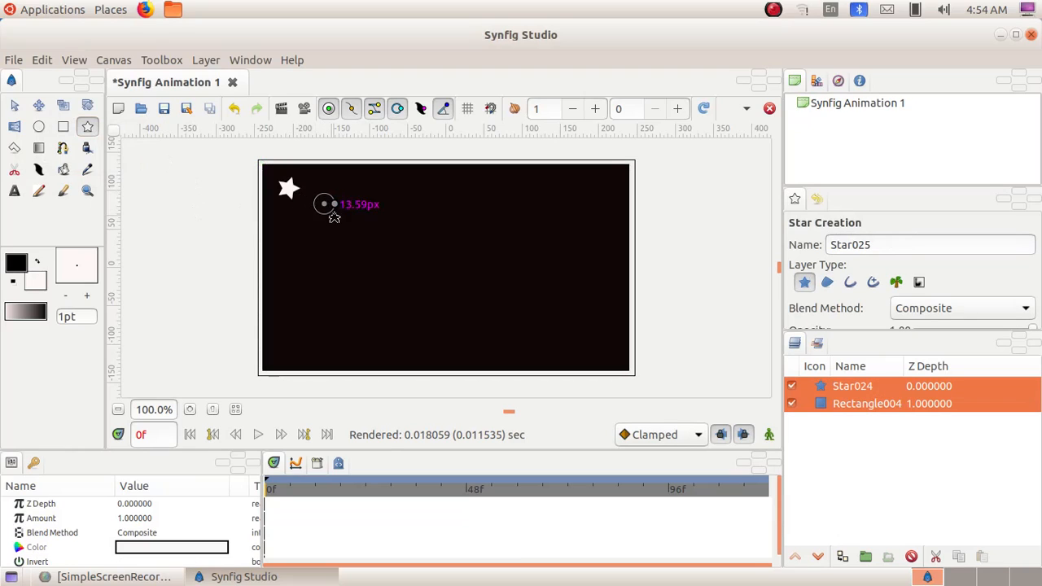
{"action": "left_click", "coordinate": [324, 203]}
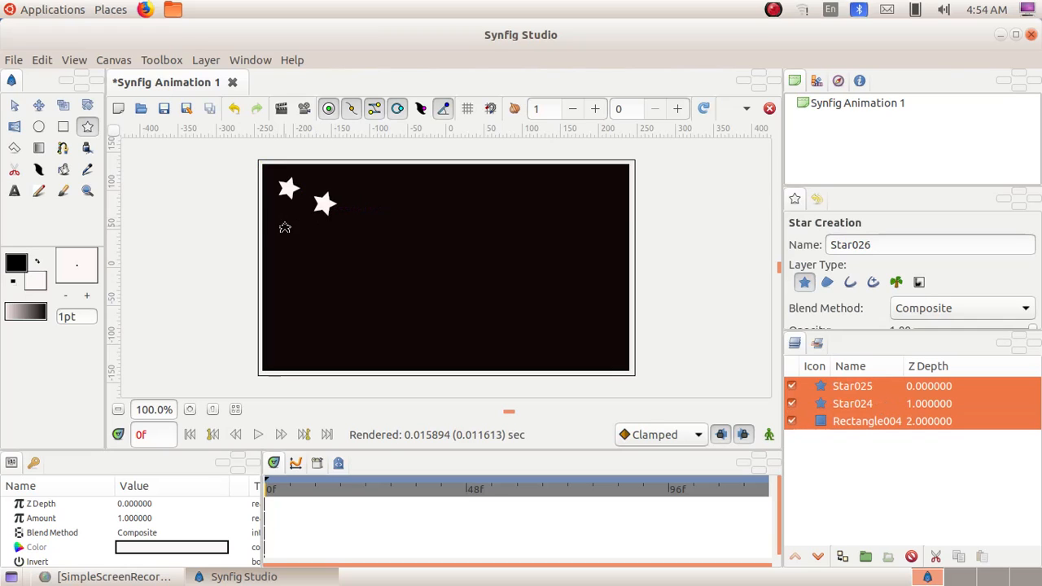
{"action": "left_click_drag", "start_coordinate": [285, 228], "coordinate": [334, 229]}
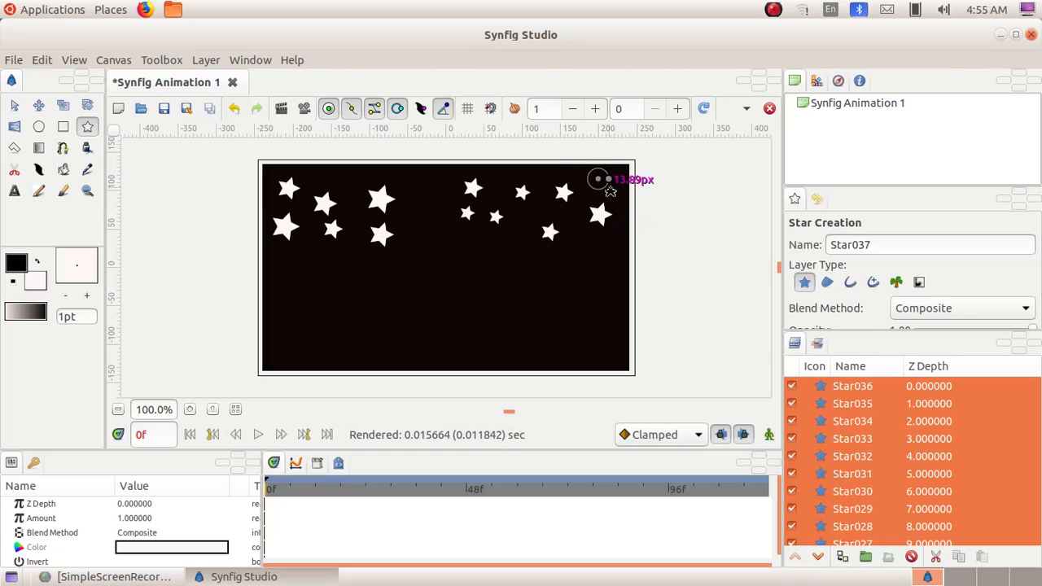
{"action": "left_click", "coordinate": [598, 179]}
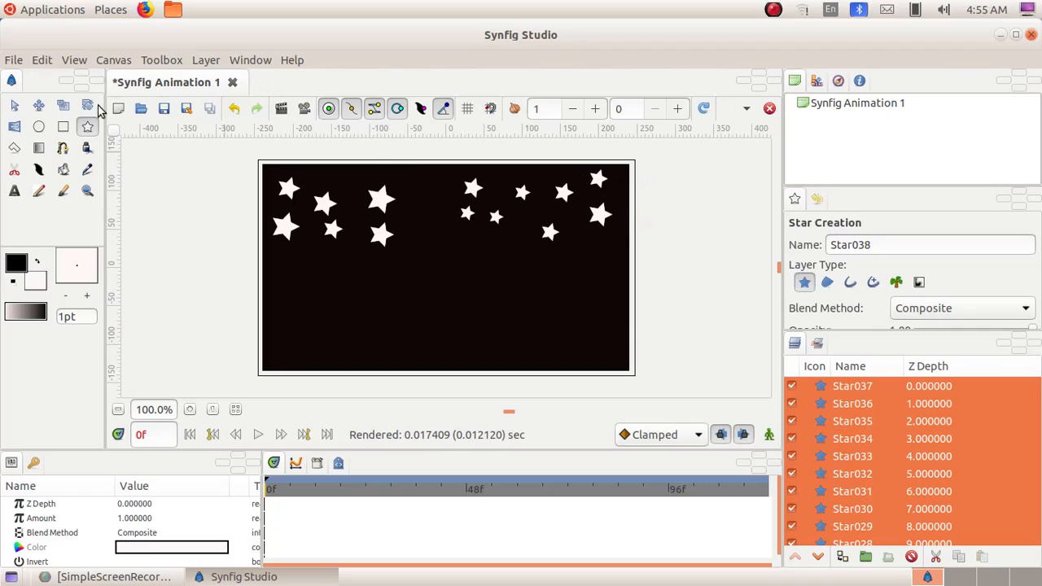
{"action": "mouse_move", "coordinate": [38, 126]}
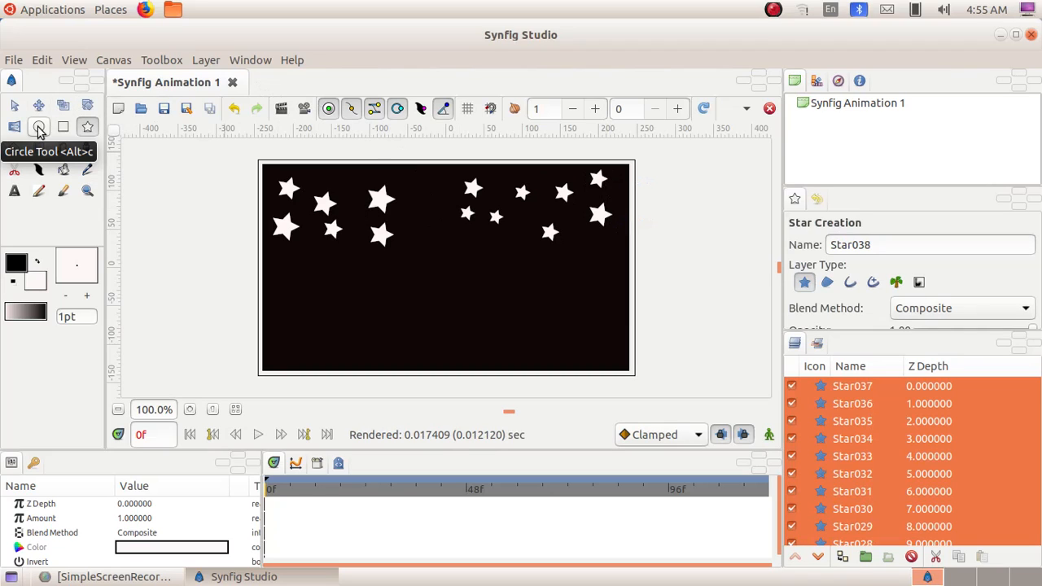
Step: Draw the white moon circle, Circle007, near the top centre among the stars
{"action": "left_click", "coordinate": [39, 127]}
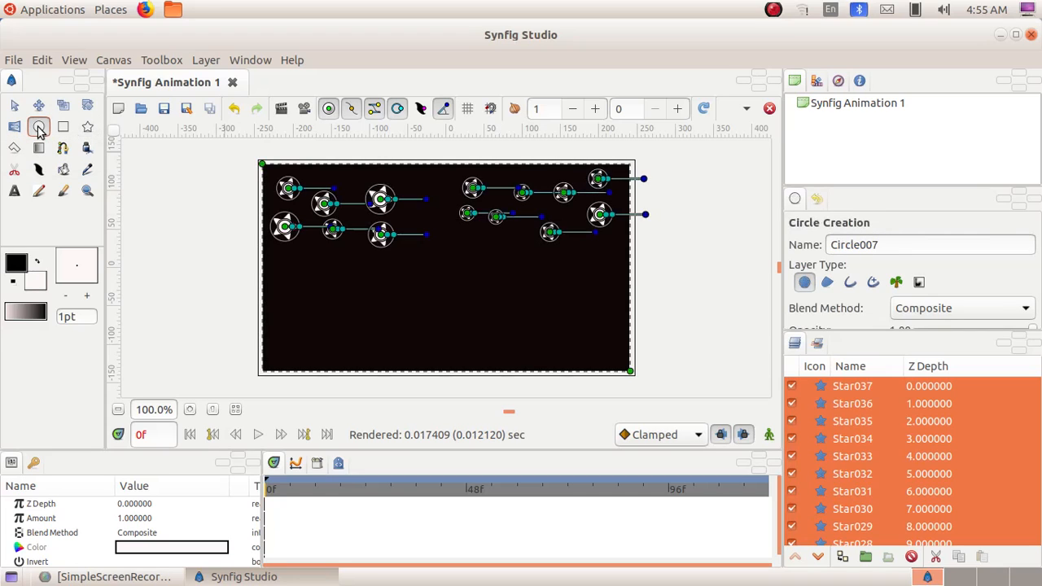
{"action": "left_click", "coordinate": [38, 127]}
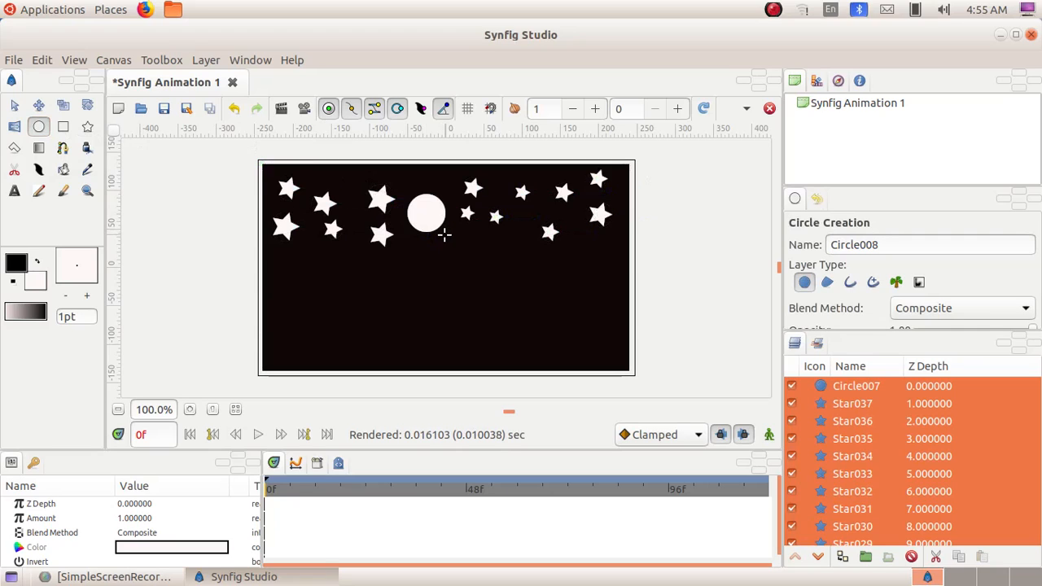
{"action": "mouse_move", "coordinate": [578, 280]}
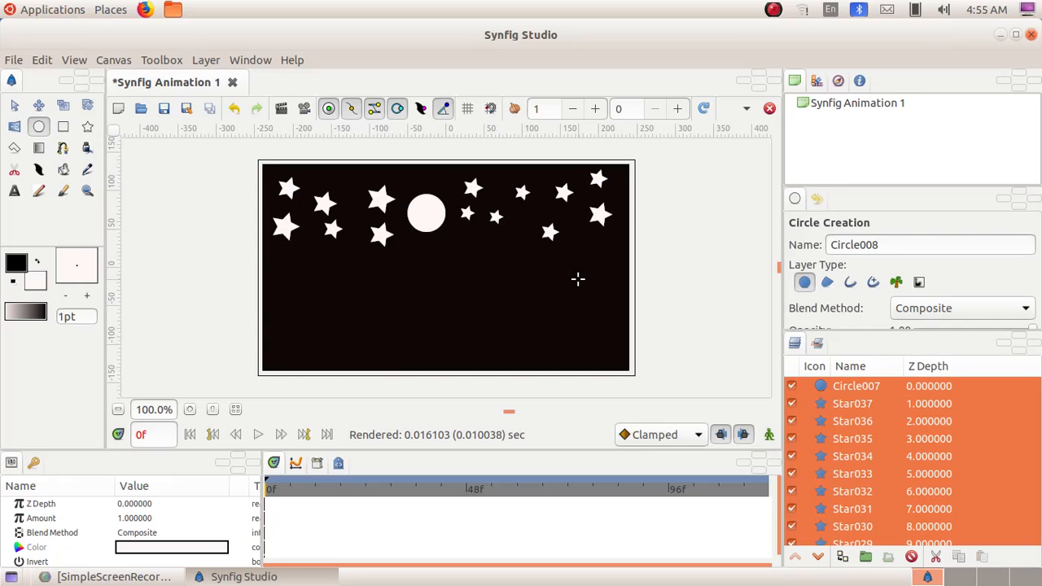
{"action": "mouse_move", "coordinate": [710, 374]}
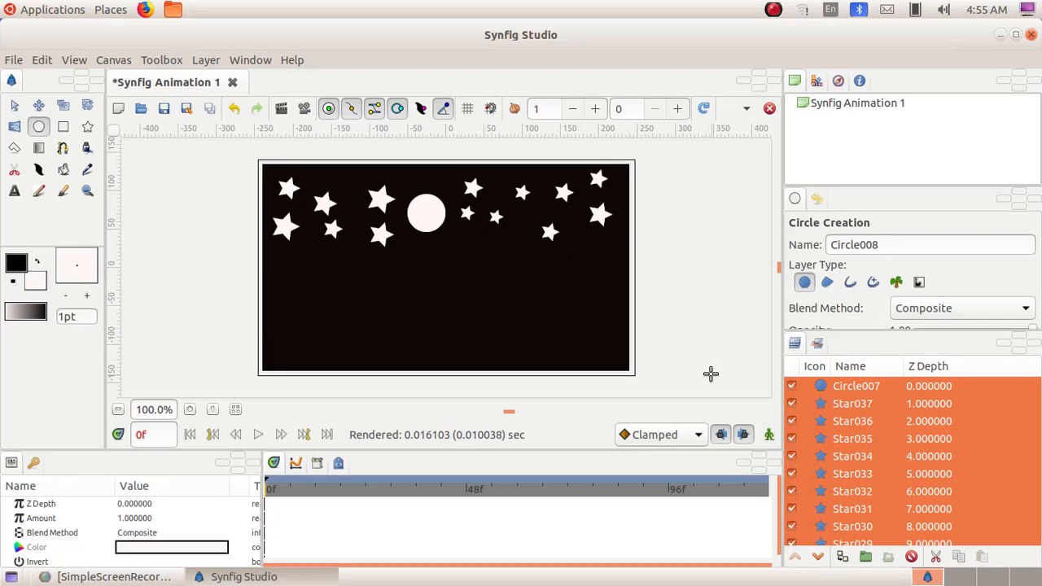
{"action": "mouse_move", "coordinate": [147, 434]}
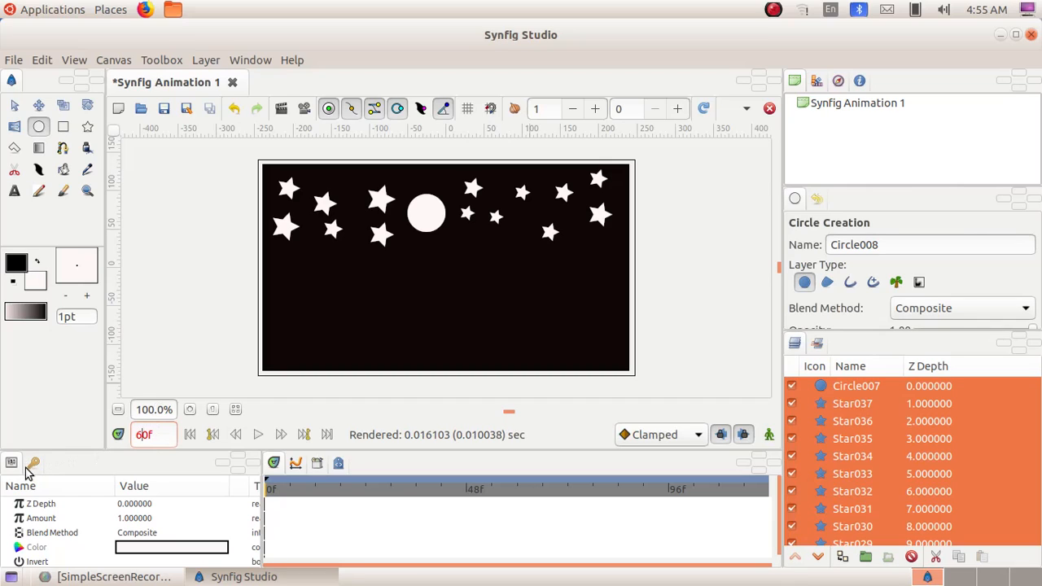
{"action": "mouse_move", "coordinate": [34, 463]}
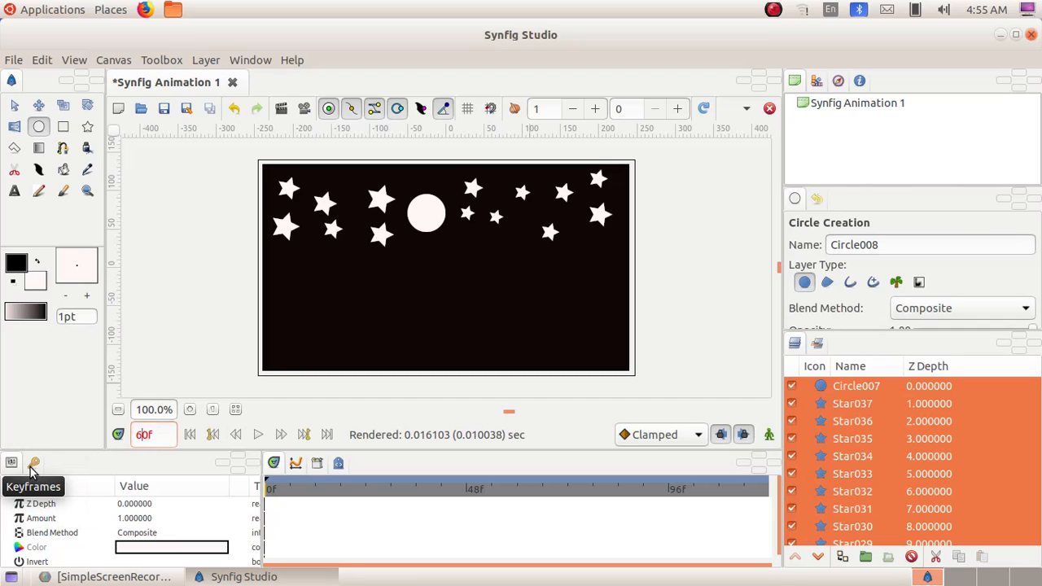
Step: Show the Keyframes panel and add a new keyframe at frame 60
{"action": "left_click", "coordinate": [34, 462]}
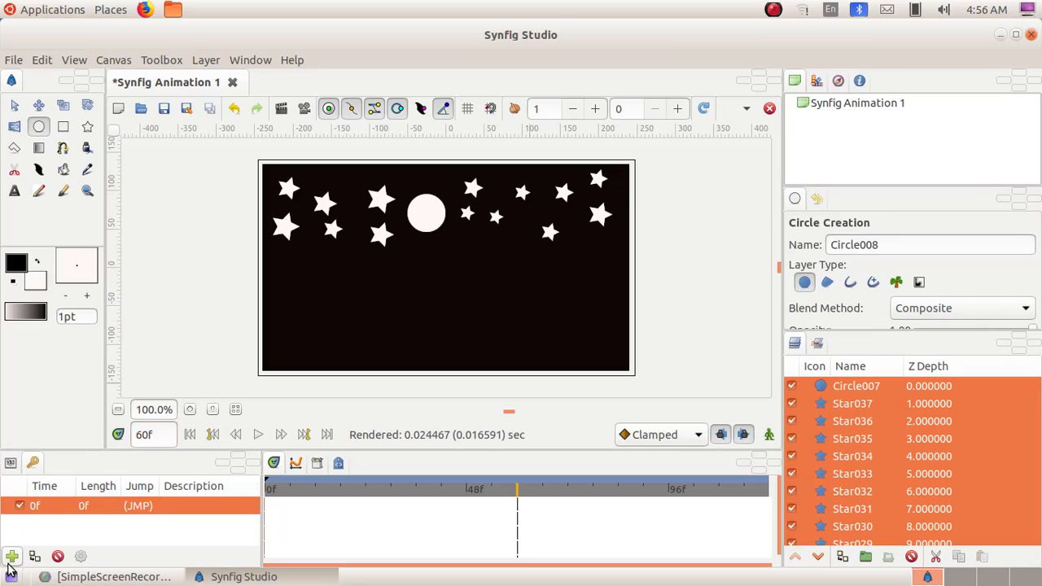
{"action": "mouse_move", "coordinate": [12, 556]}
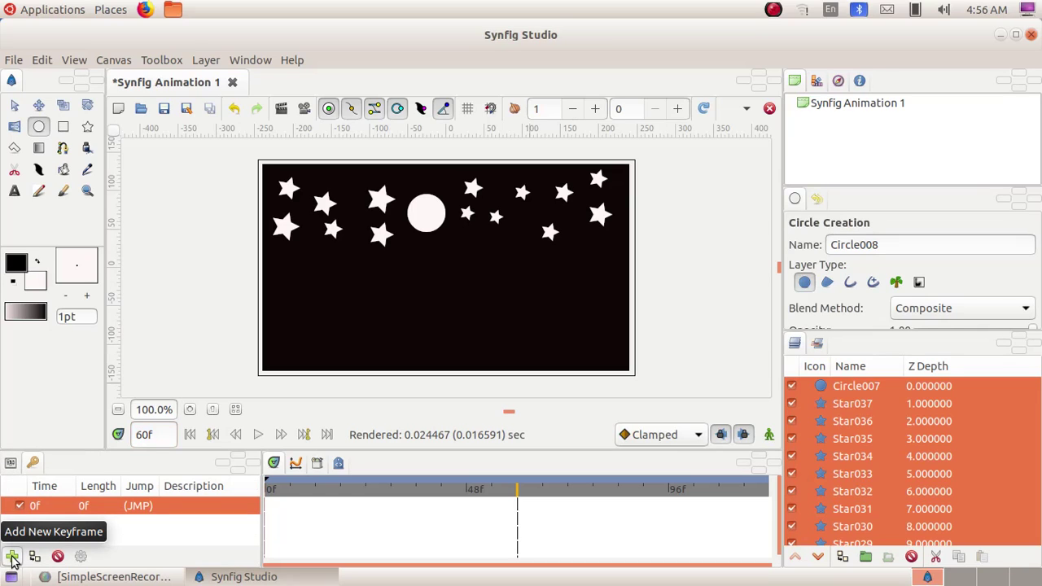
{"action": "left_click", "coordinate": [12, 556]}
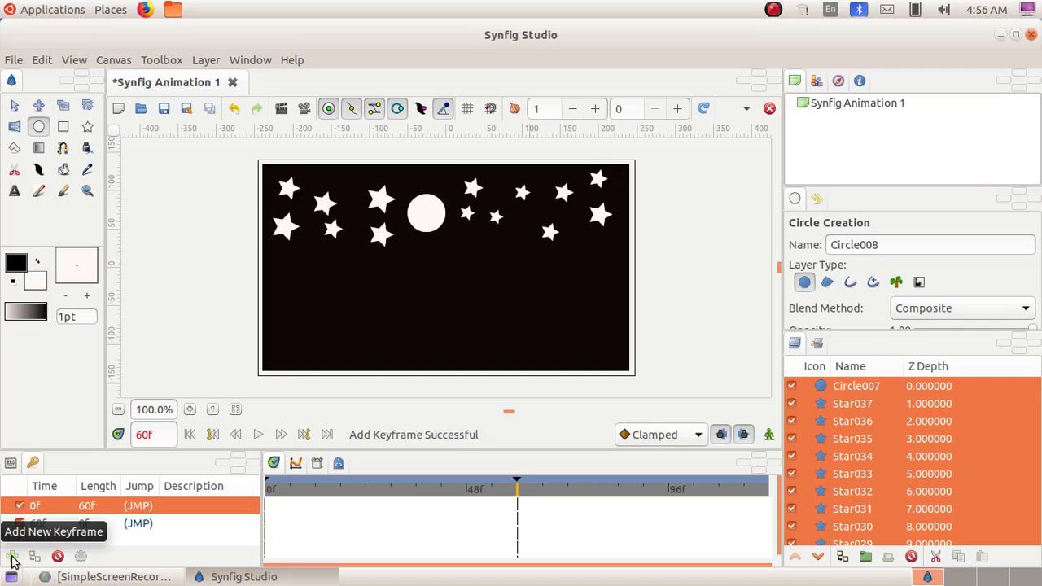
{"action": "left_click", "coordinate": [13, 556]}
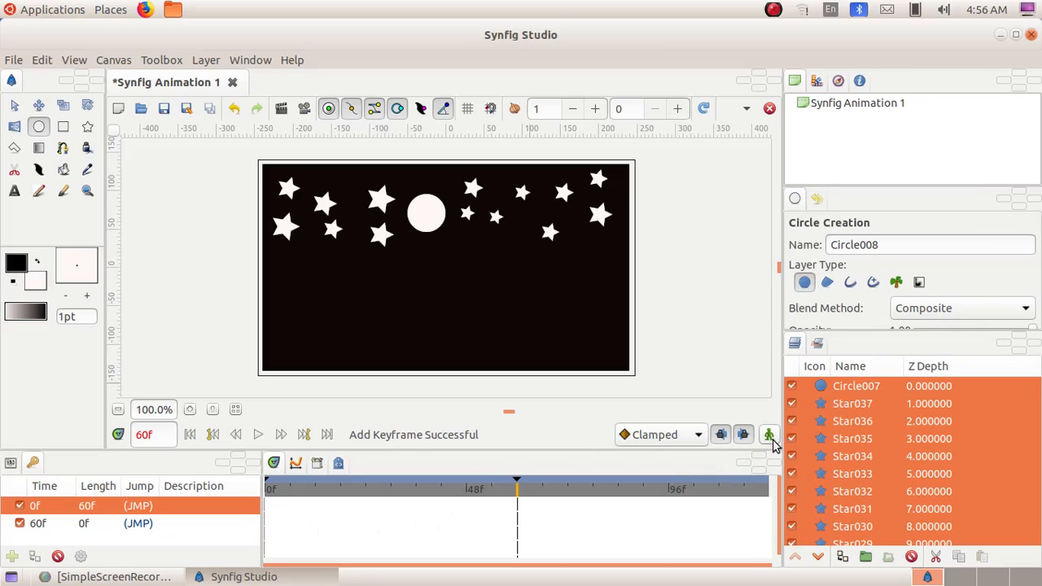
{"action": "mouse_move", "coordinate": [768, 434]}
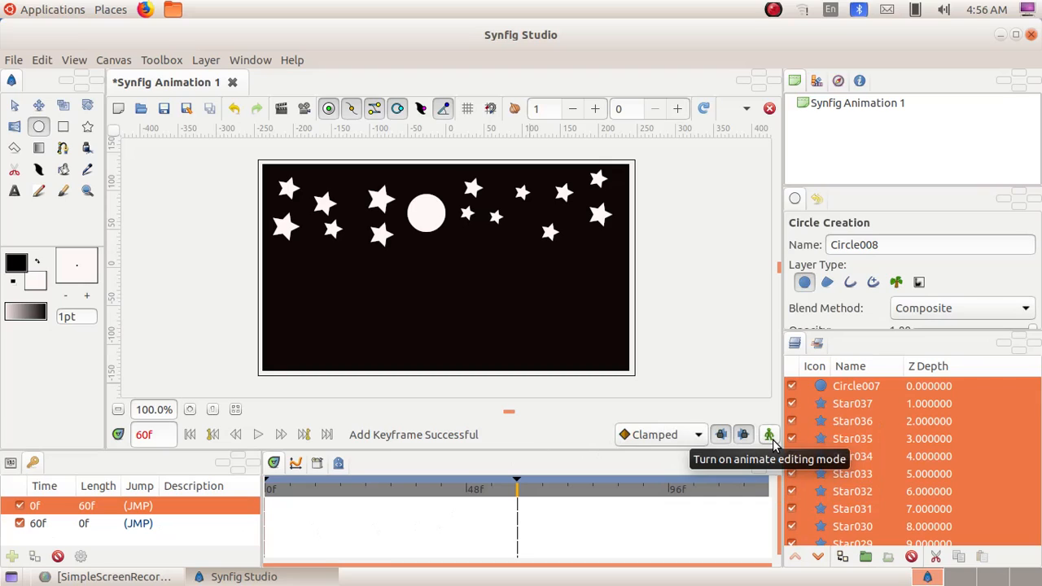
Step: Turn on Animate Editing Mode and activate the Transform tool
{"action": "left_click", "coordinate": [769, 434]}
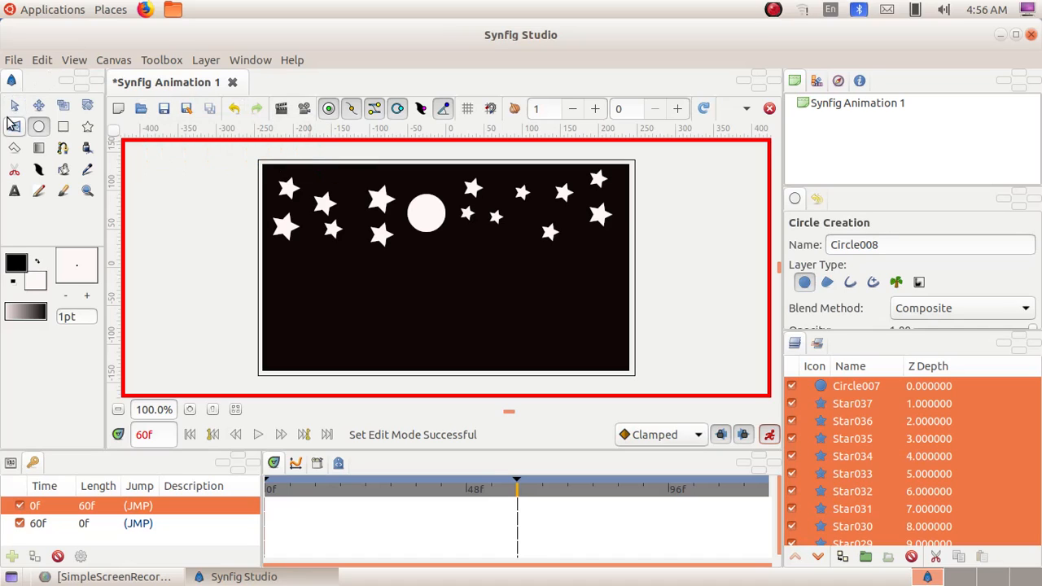
{"action": "mouse_move", "coordinate": [14, 105]}
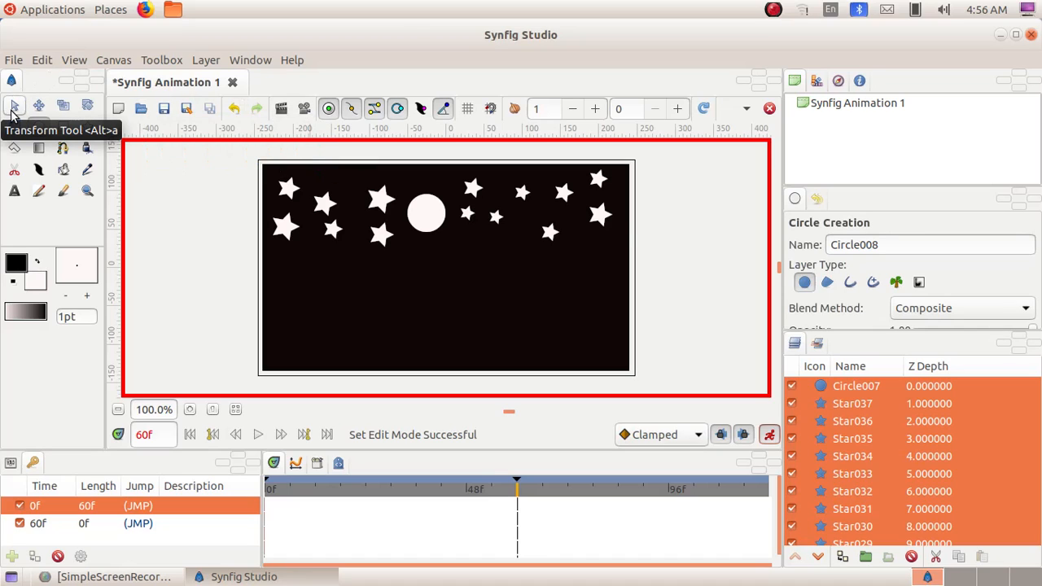
{"action": "left_click", "coordinate": [14, 106]}
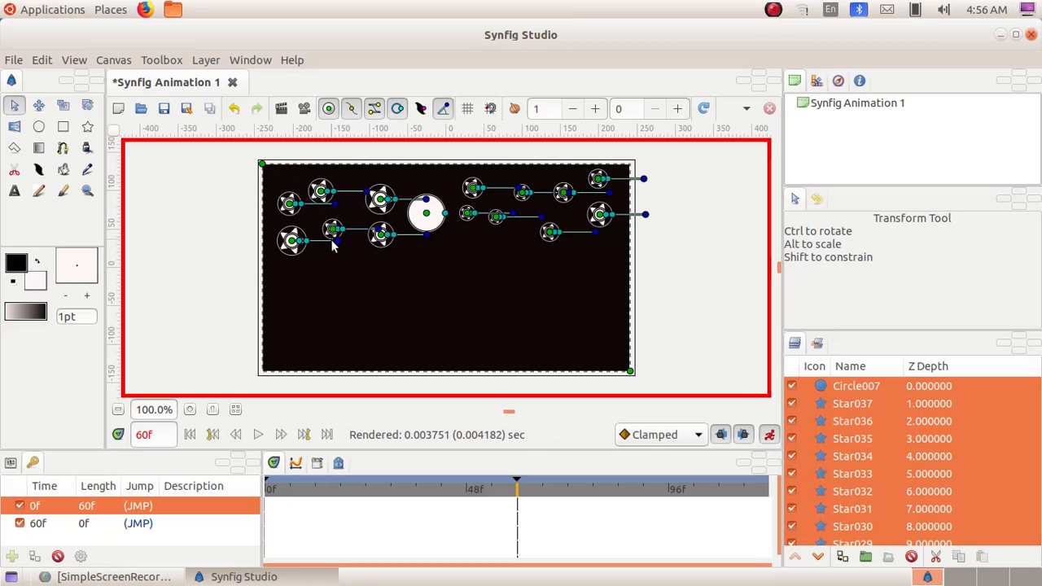
Step: Drag a star and the moon to new spots at frame 60
{"action": "left_click_drag", "start_coordinate": [330, 228], "coordinate": [383, 237]}
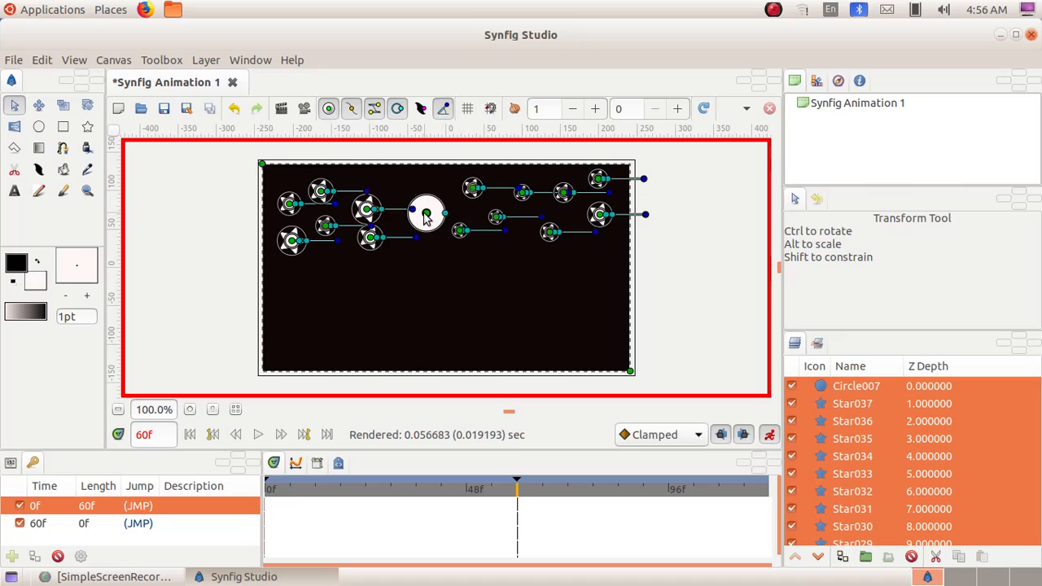
{"action": "left_click_drag", "start_coordinate": [425, 214], "coordinate": [425, 204]}
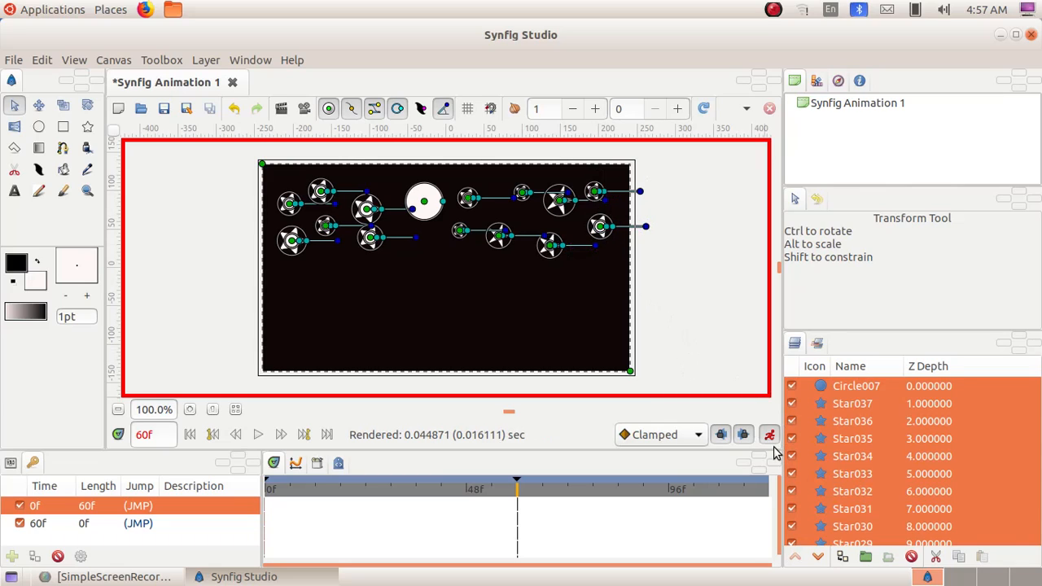
{"action": "mouse_move", "coordinate": [769, 433]}
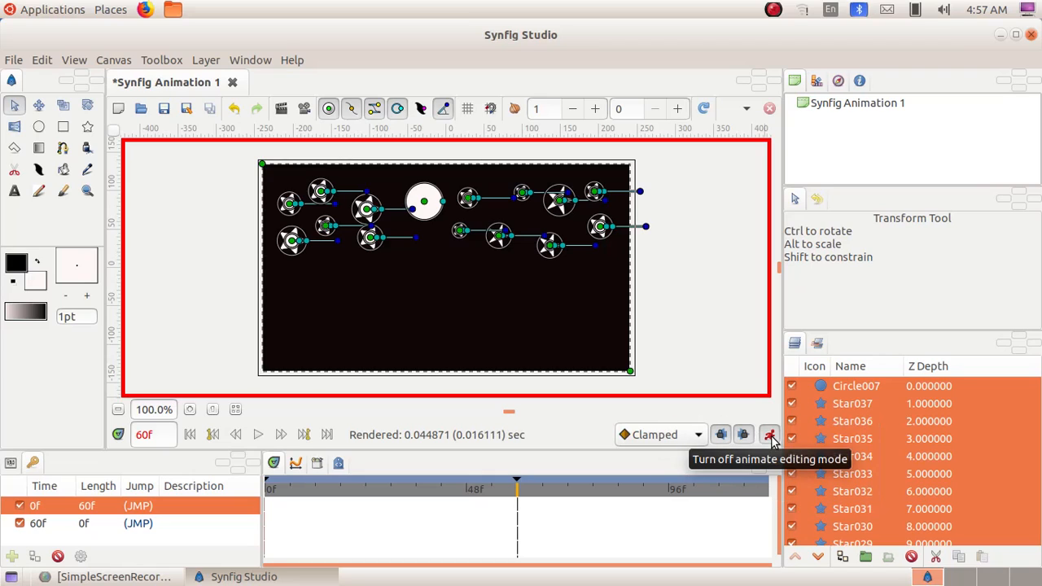
Step: Turn off Animate Editing Mode, then play and pause the animation
{"action": "left_click", "coordinate": [769, 433]}
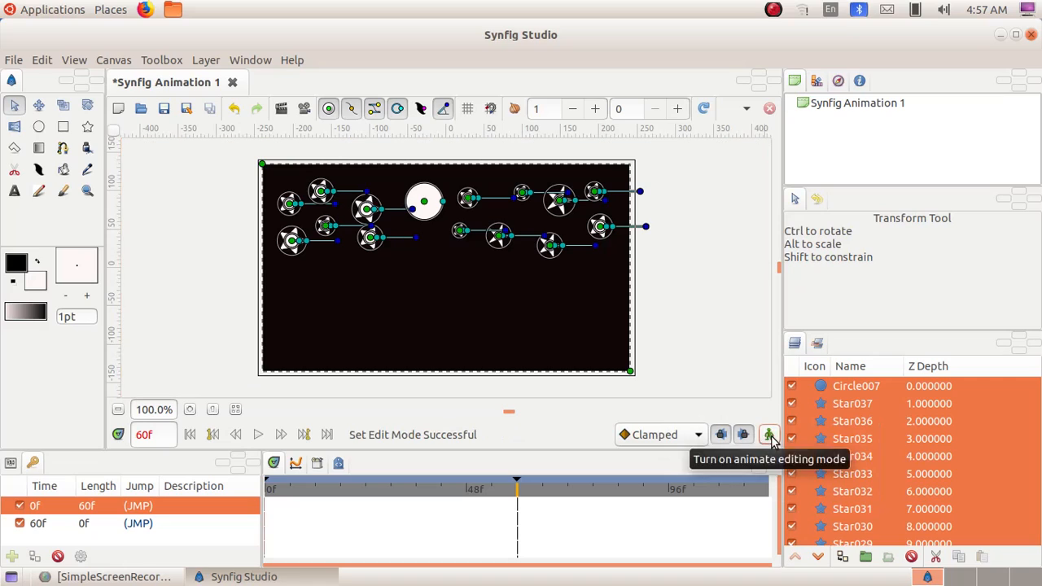
{"action": "mouse_move", "coordinate": [716, 324]}
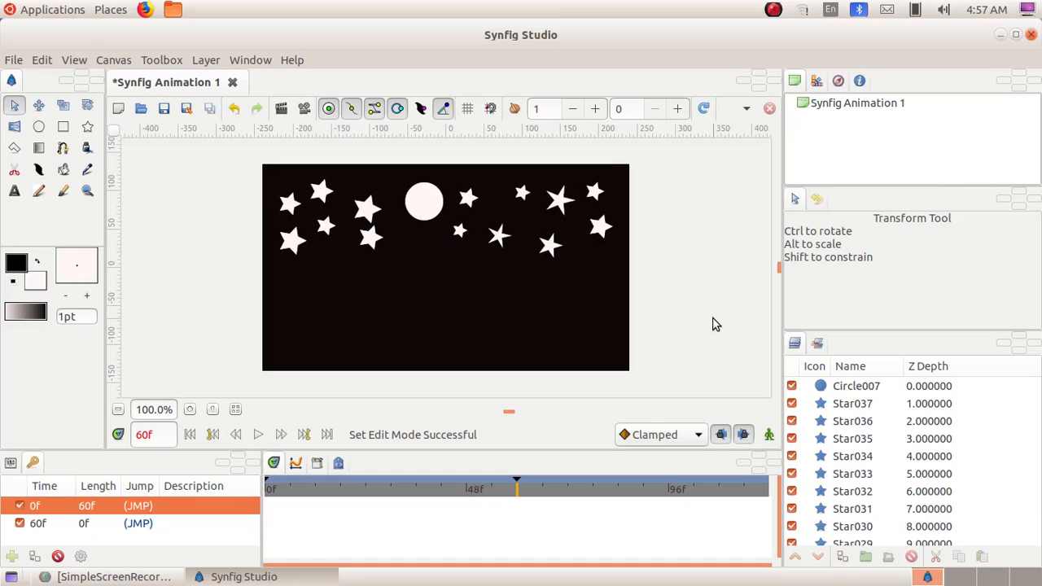
{"action": "mouse_move", "coordinate": [594, 320]}
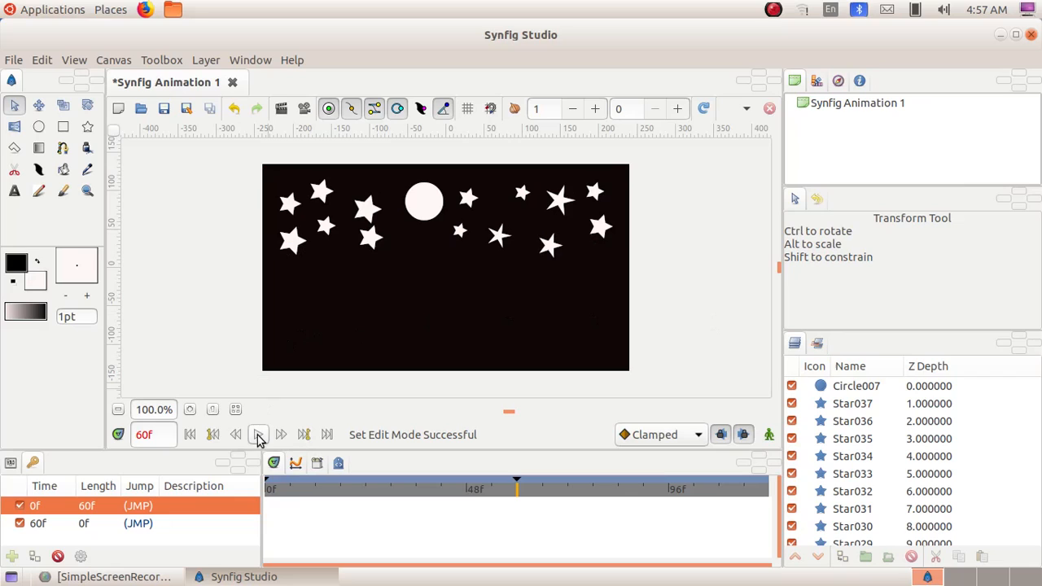
{"action": "left_click", "coordinate": [258, 434]}
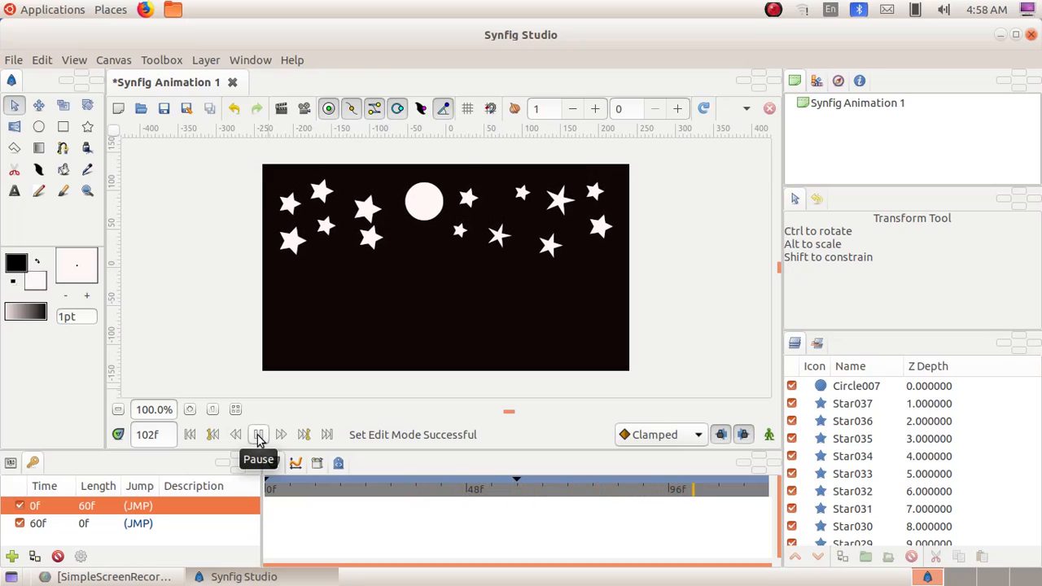
{"action": "left_click", "coordinate": [258, 434]}
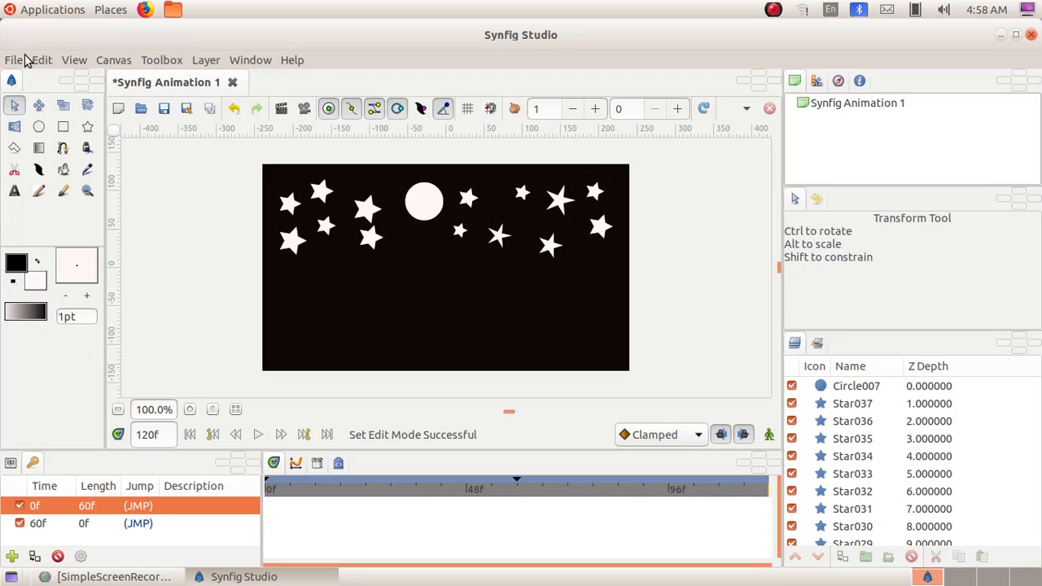
Step: Open the Render Settings dialog from the File menu
{"action": "left_click", "coordinate": [13, 59]}
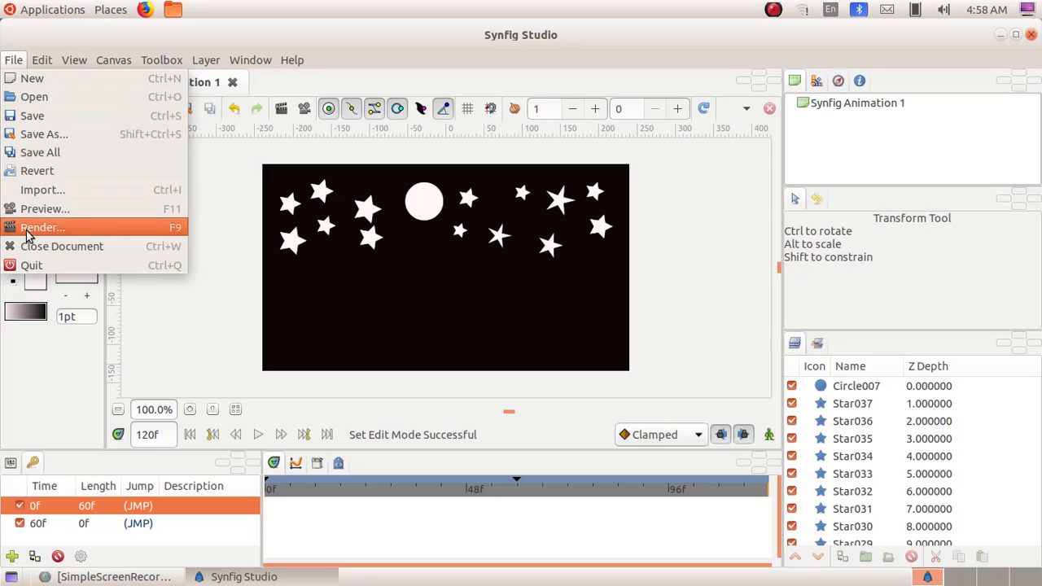
{"action": "left_click", "coordinate": [43, 227]}
{"action": "type", "text": "Stars"}
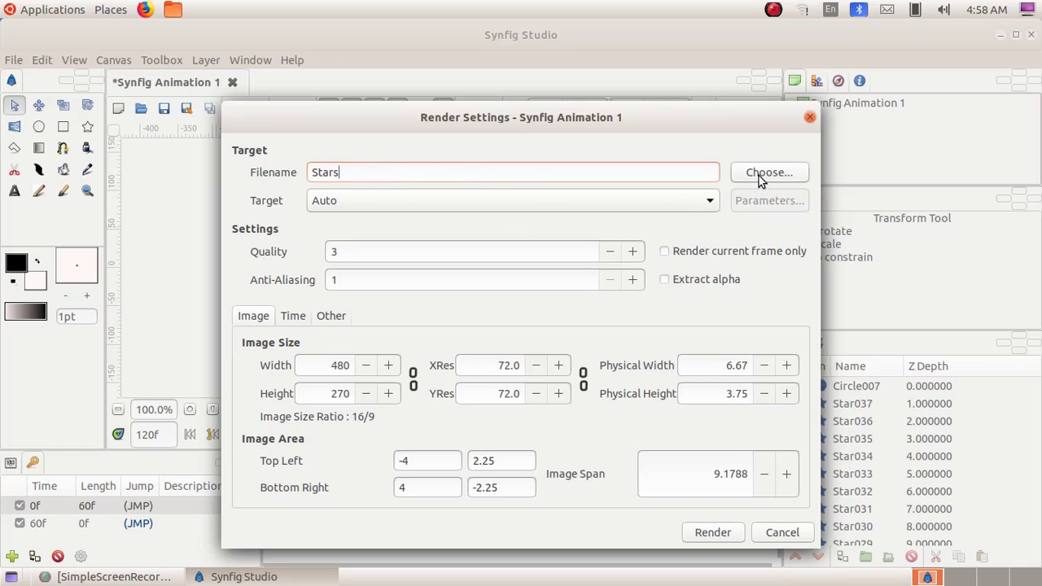
Step: Choose Students_Works_10 as the folder for the Stars render output
{"action": "left_click", "coordinate": [768, 172]}
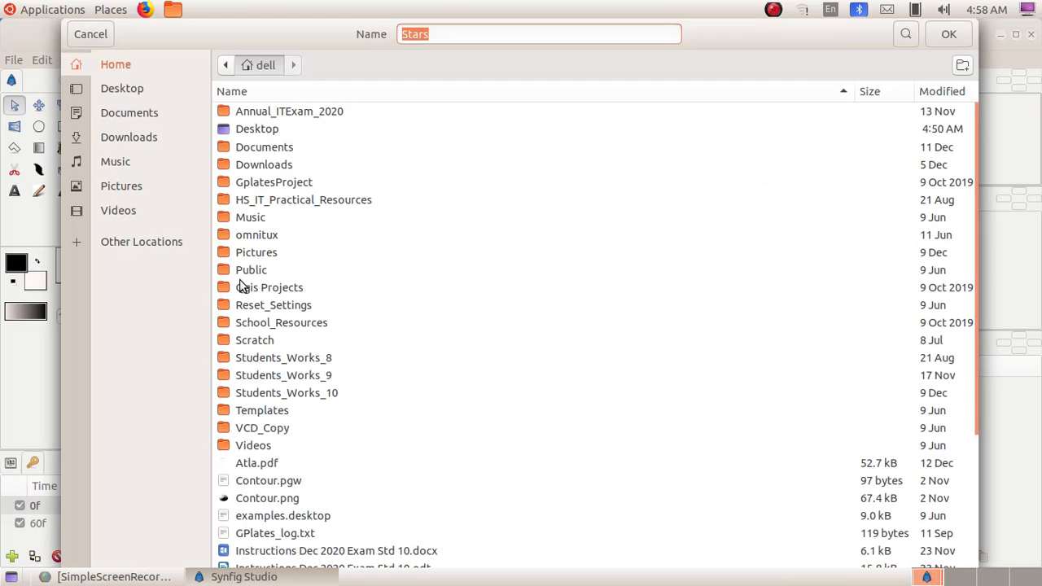
{"action": "double_click", "coordinate": [286, 392]}
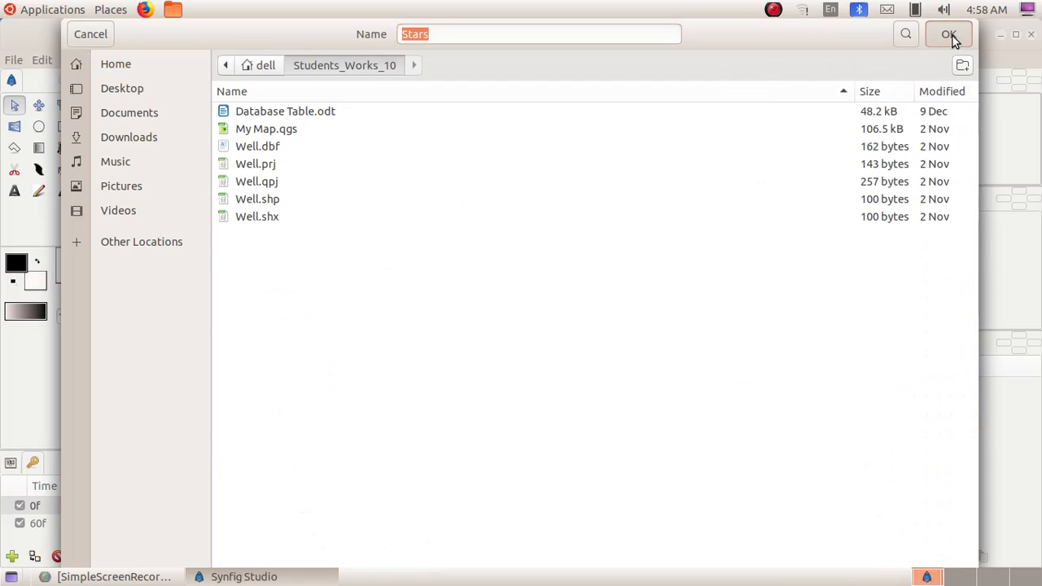
{"action": "left_click", "coordinate": [947, 34]}
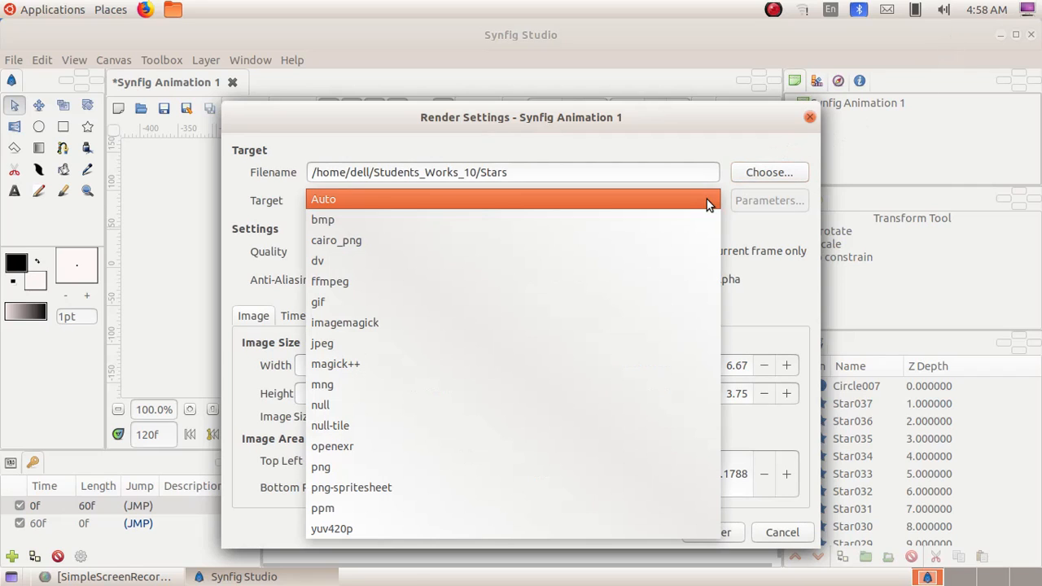
Step: Keep Target on Auto, rename output to Stars.flv, and render frames 0–60
{"action": "left_click", "coordinate": [323, 199]}
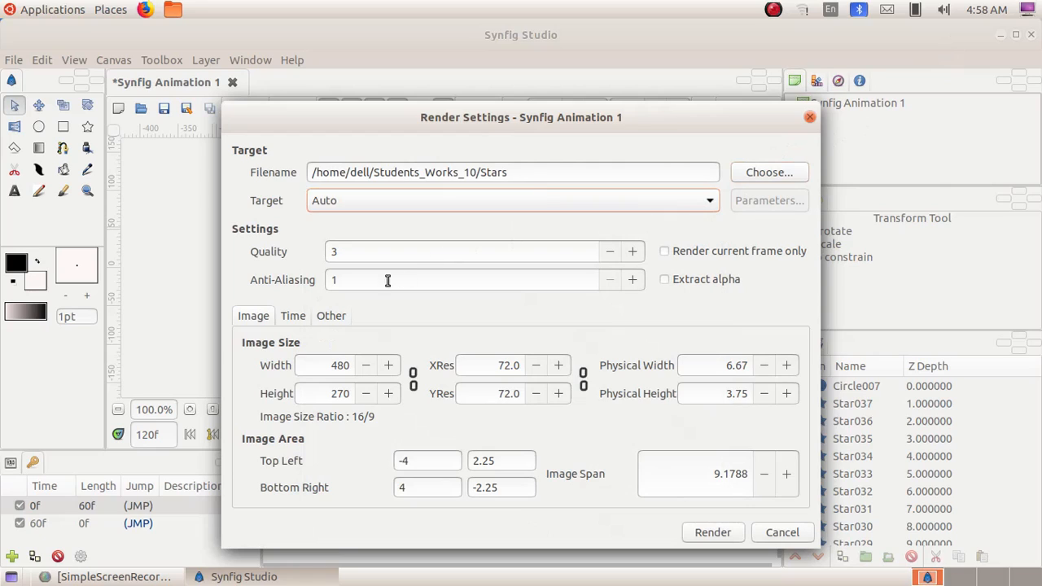
{"action": "left_click", "coordinate": [534, 172]}
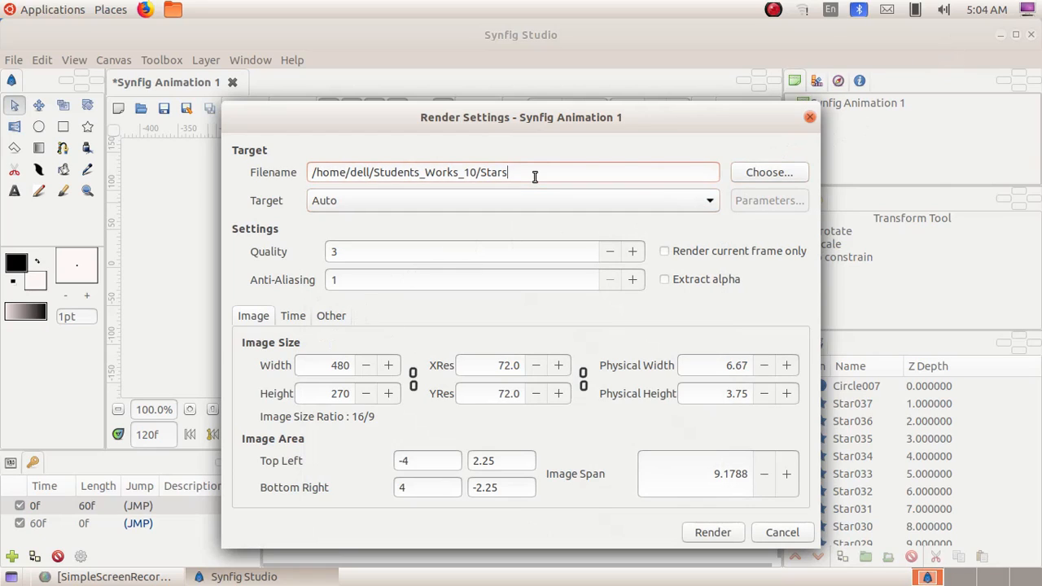
{"action": "type", "text": ".f"}
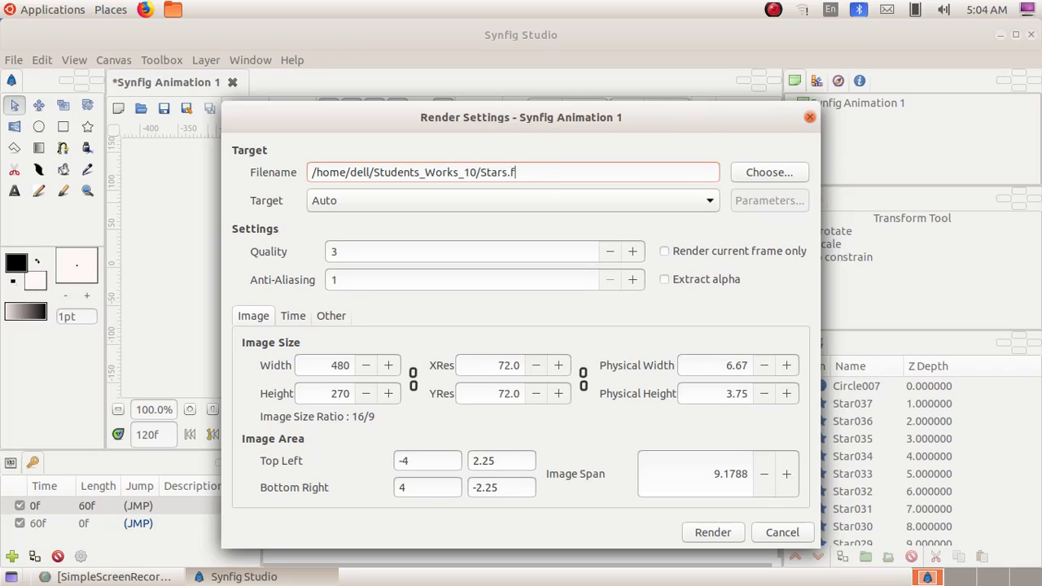
{"action": "type", "text": "lv"}
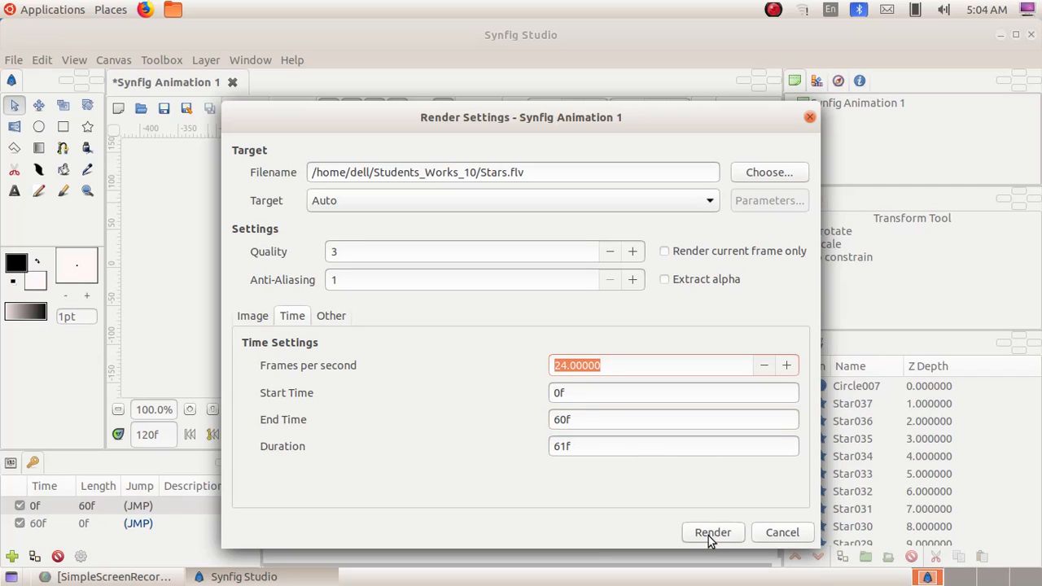
{"action": "left_click", "coordinate": [712, 532]}
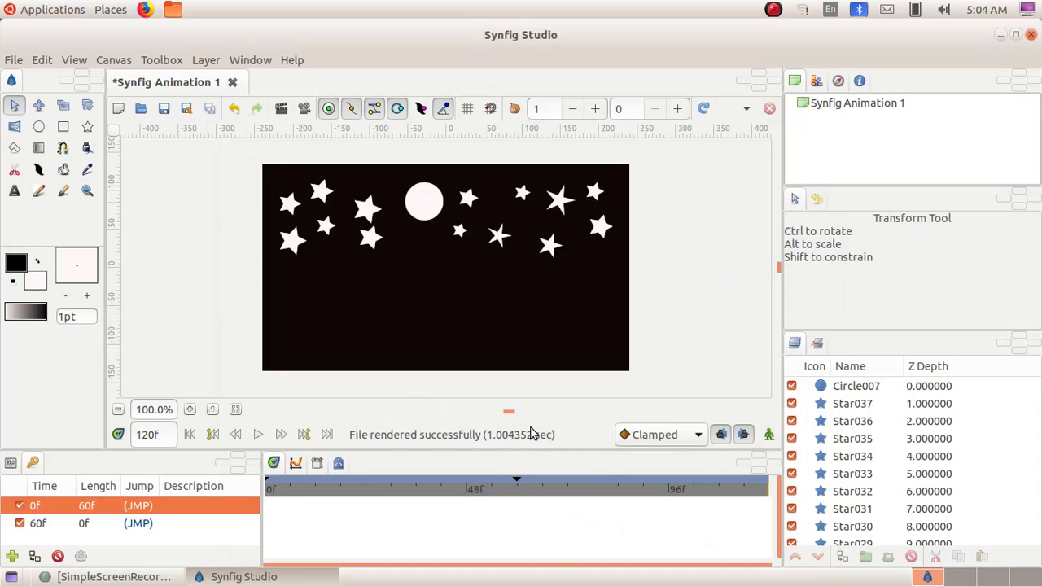
{"action": "mouse_move", "coordinate": [594, 446]}
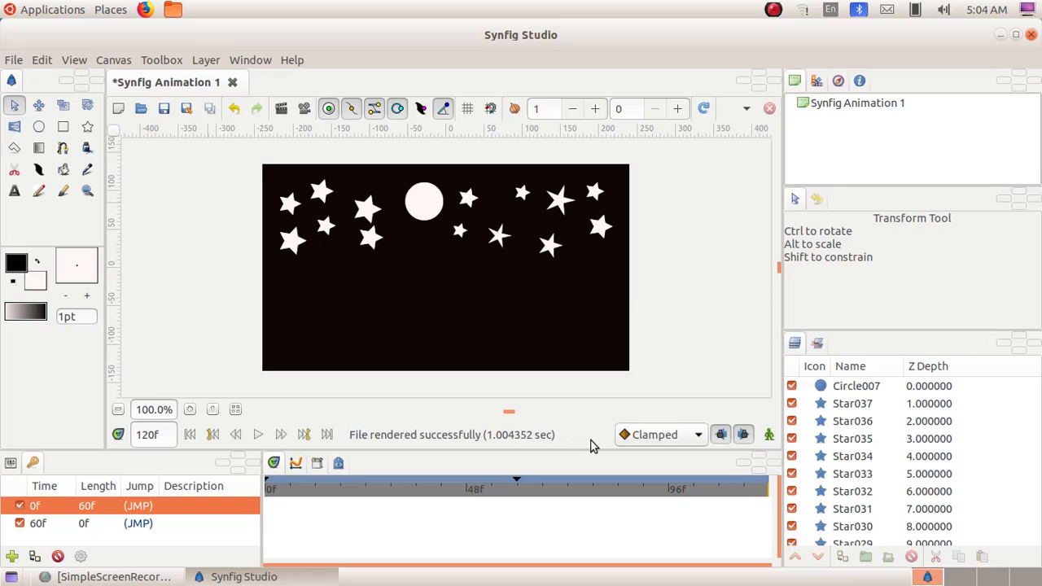
{"action": "mouse_move", "coordinate": [262, 577]}
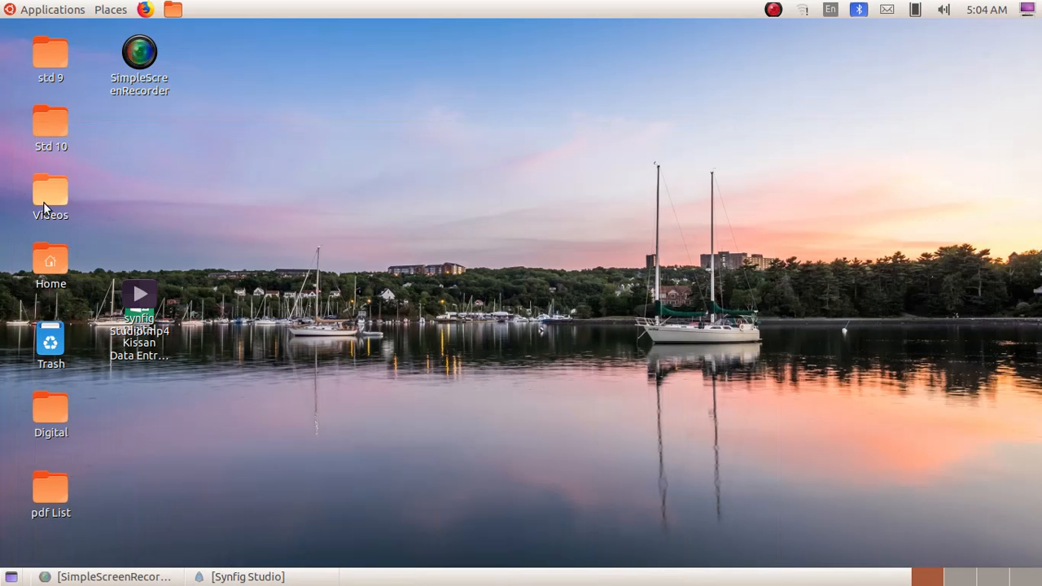
Step: Open Stars.flv from Home > Students_Works_10 in Files to play it
{"action": "double_click", "coordinate": [50, 259]}
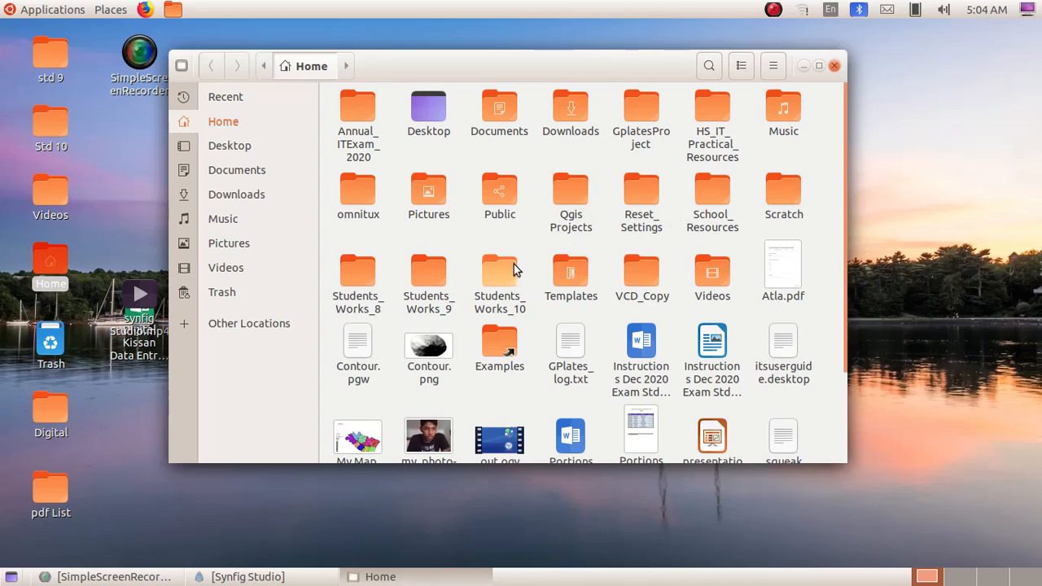
{"action": "double_click", "coordinate": [499, 277]}
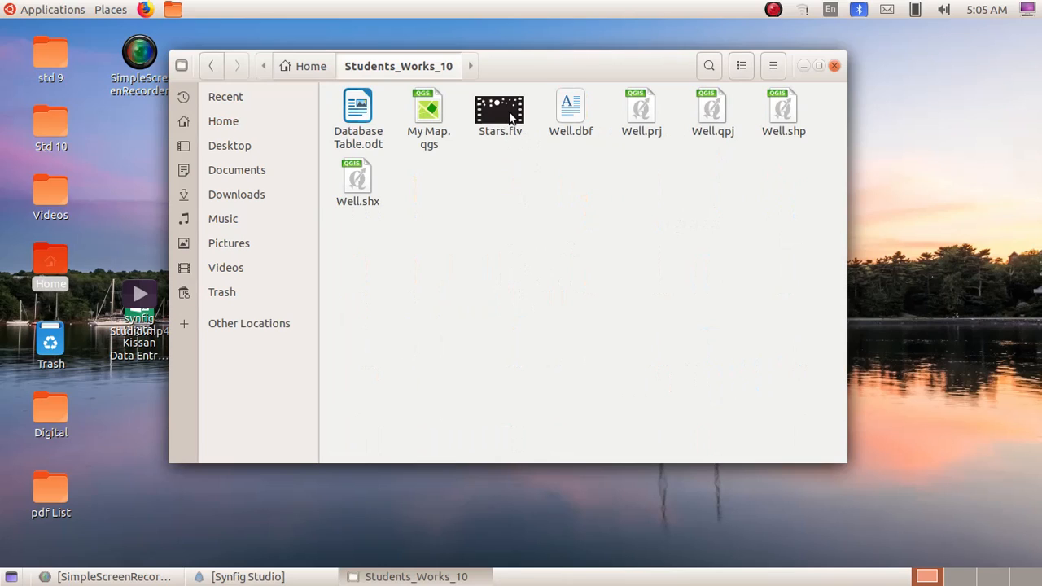
{"action": "left_click", "coordinate": [499, 110]}
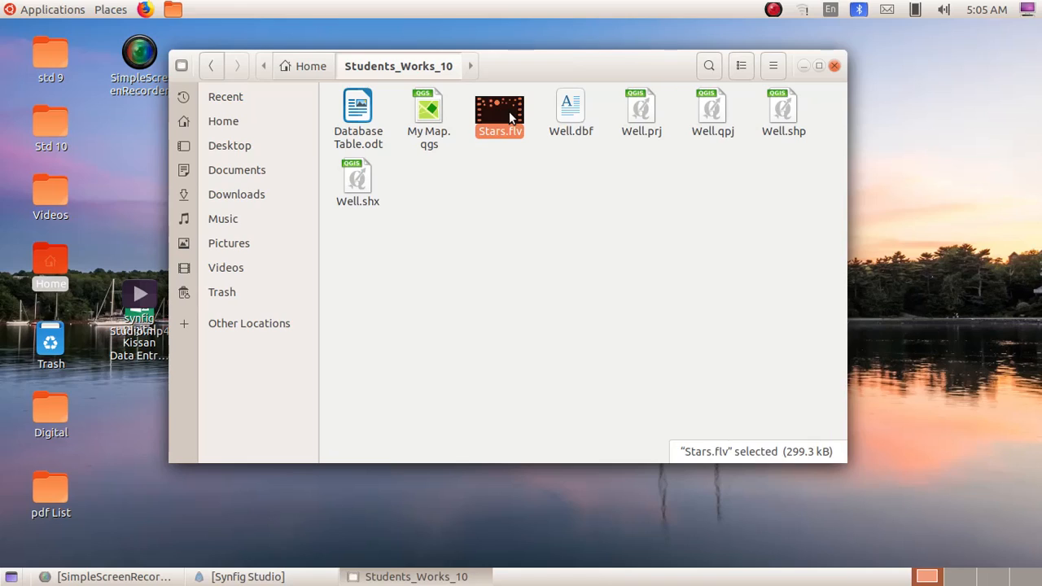
{"action": "double_click", "coordinate": [499, 110]}
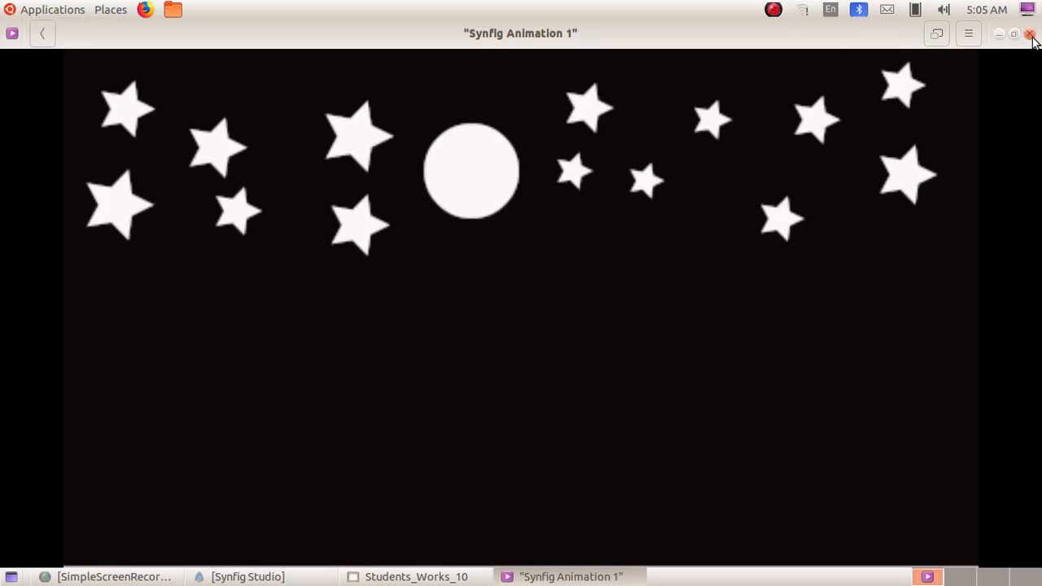
Step: Close the Videos player and open Synfig Studio's File menu
{"action": "left_click", "coordinate": [1030, 34]}
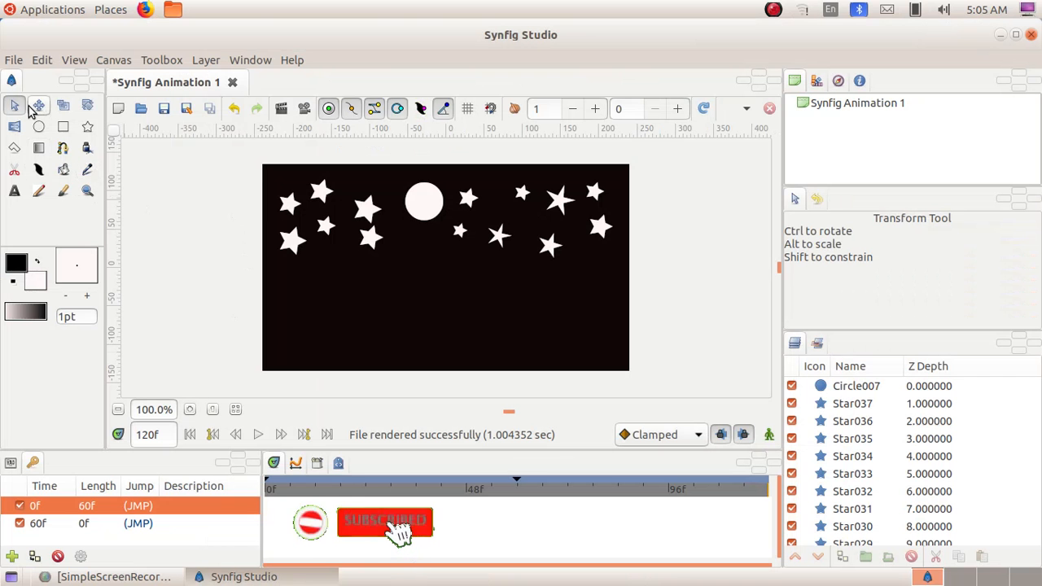
{"action": "left_click", "coordinate": [13, 59]}
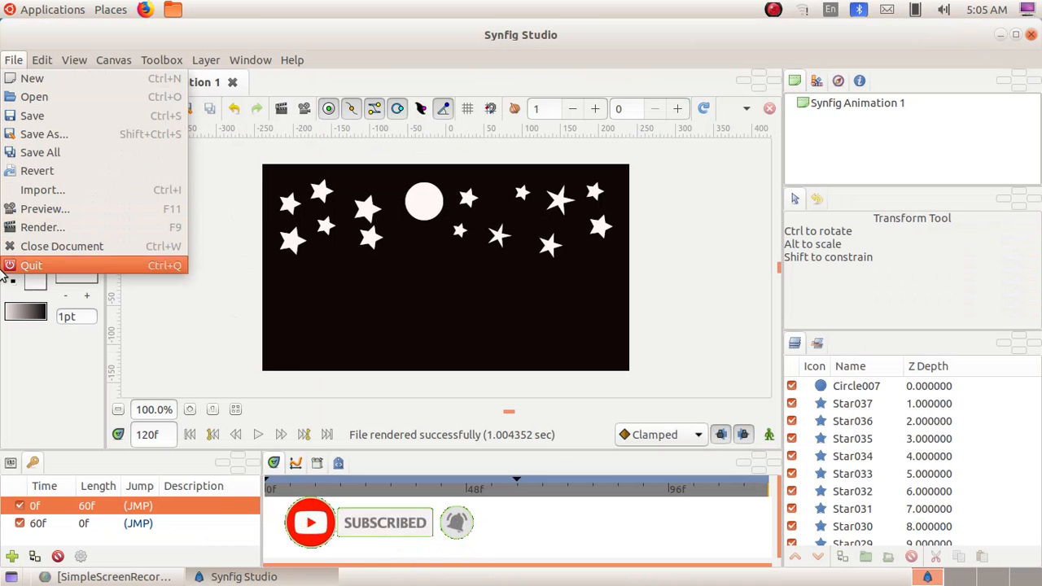